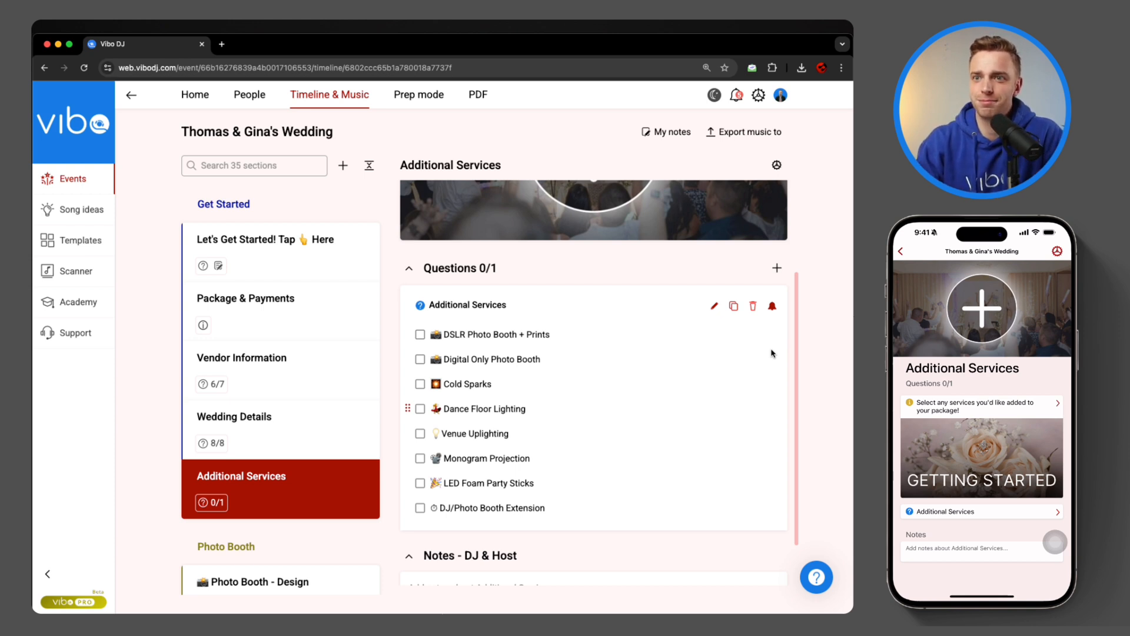
View the wedding's Home overview, then return to its Timeline & Music sections.
left_click(194, 94)
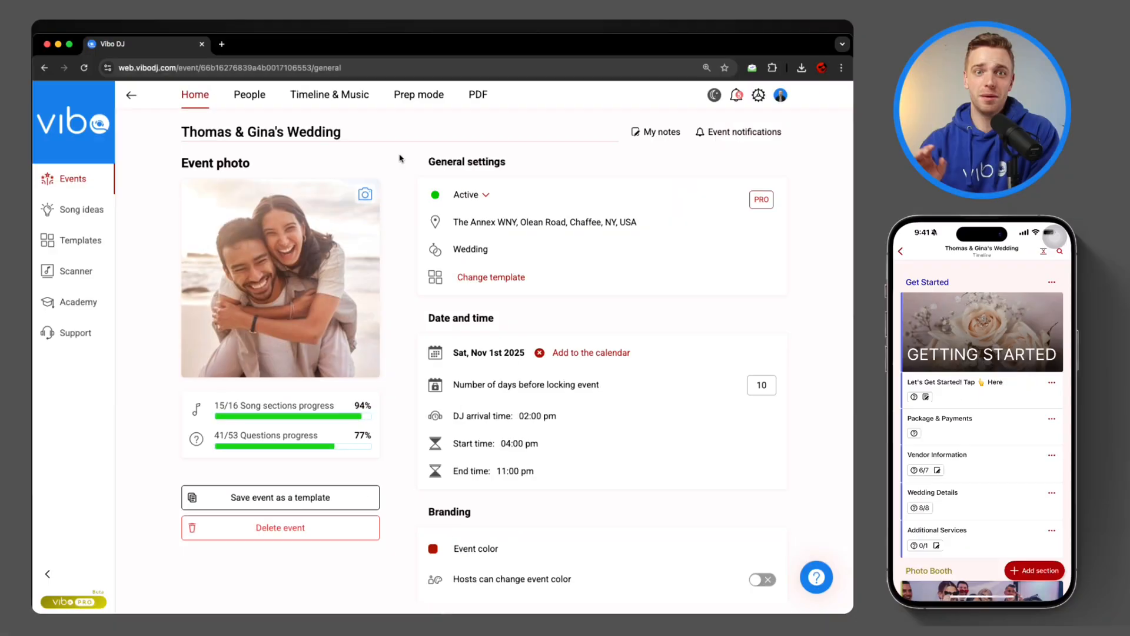
left_click(328, 94)
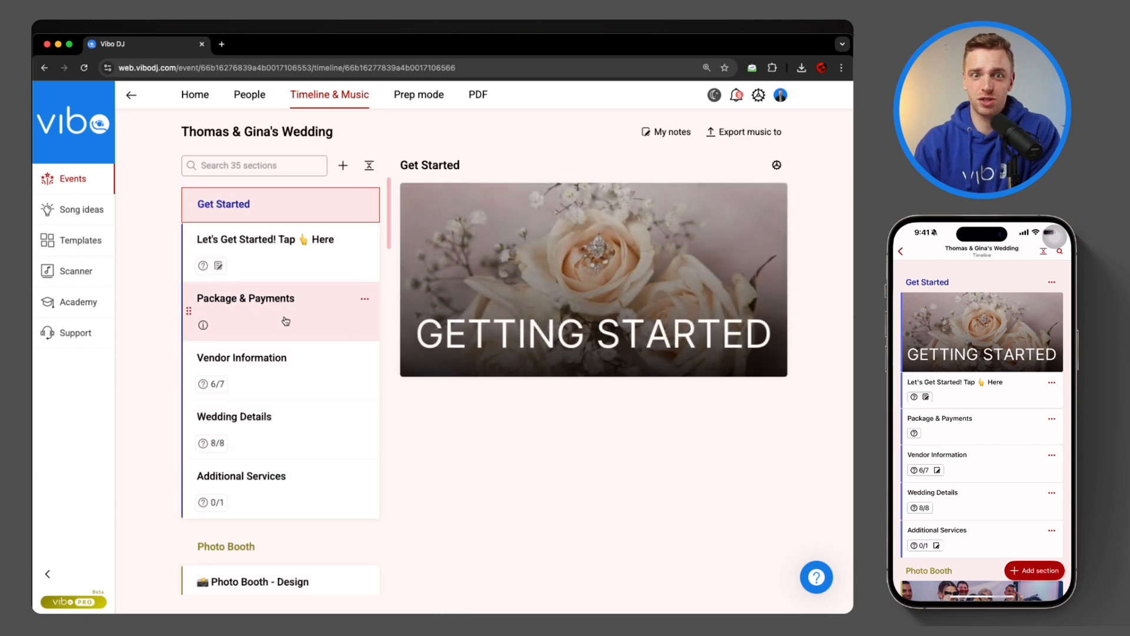
Select the Package & Payments section in the timeline list.
left_click(245, 298)
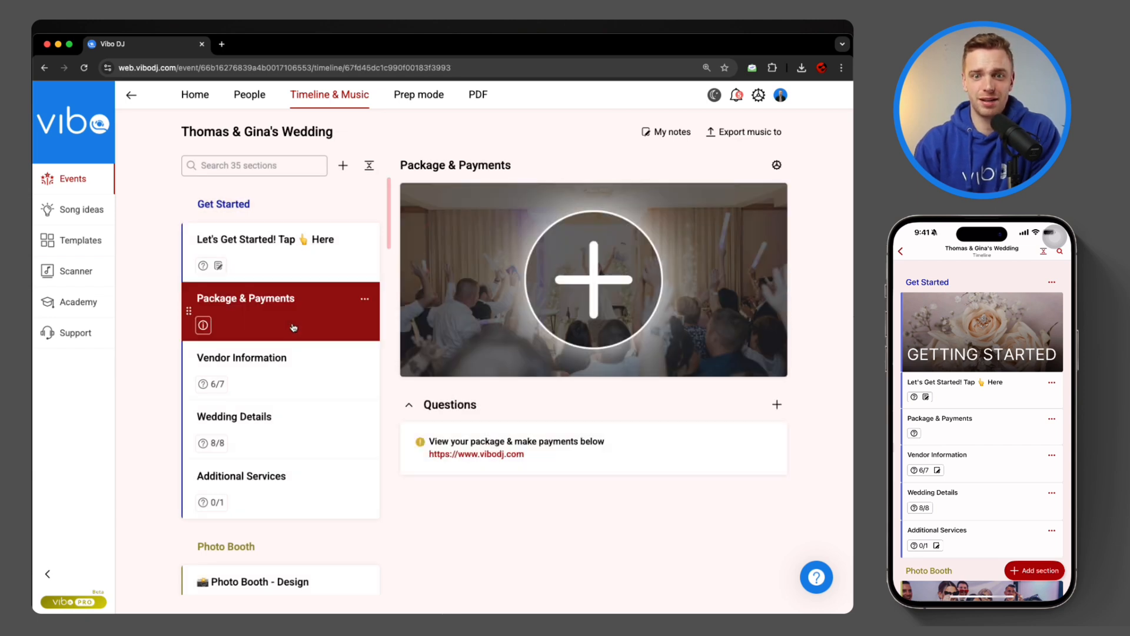
mouse_move(505, 457)
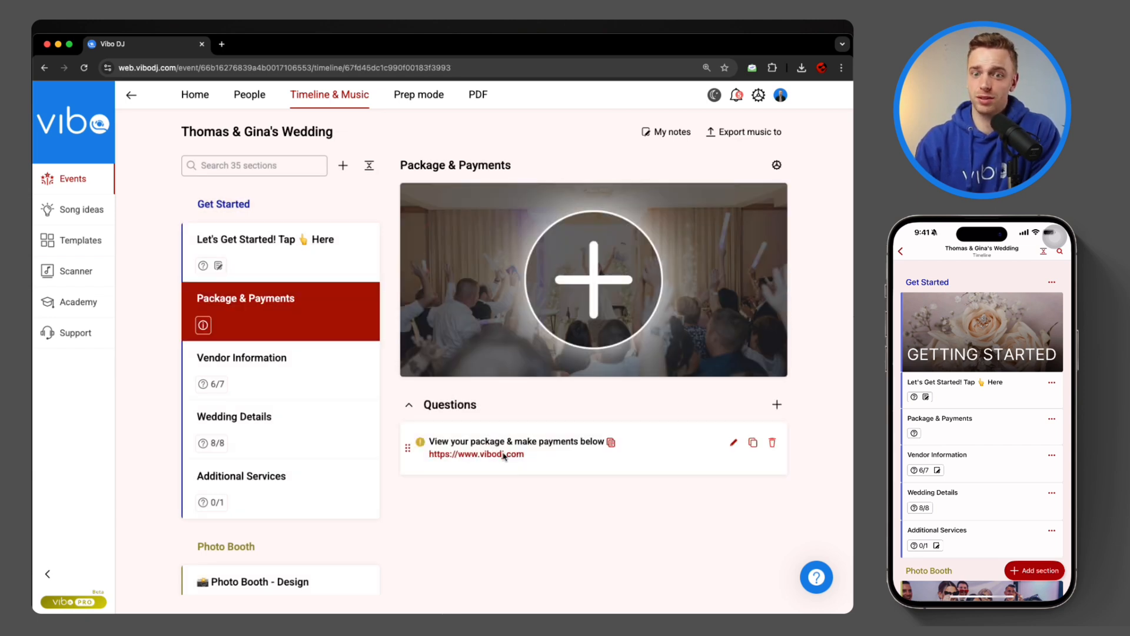
mouse_move(477, 454)
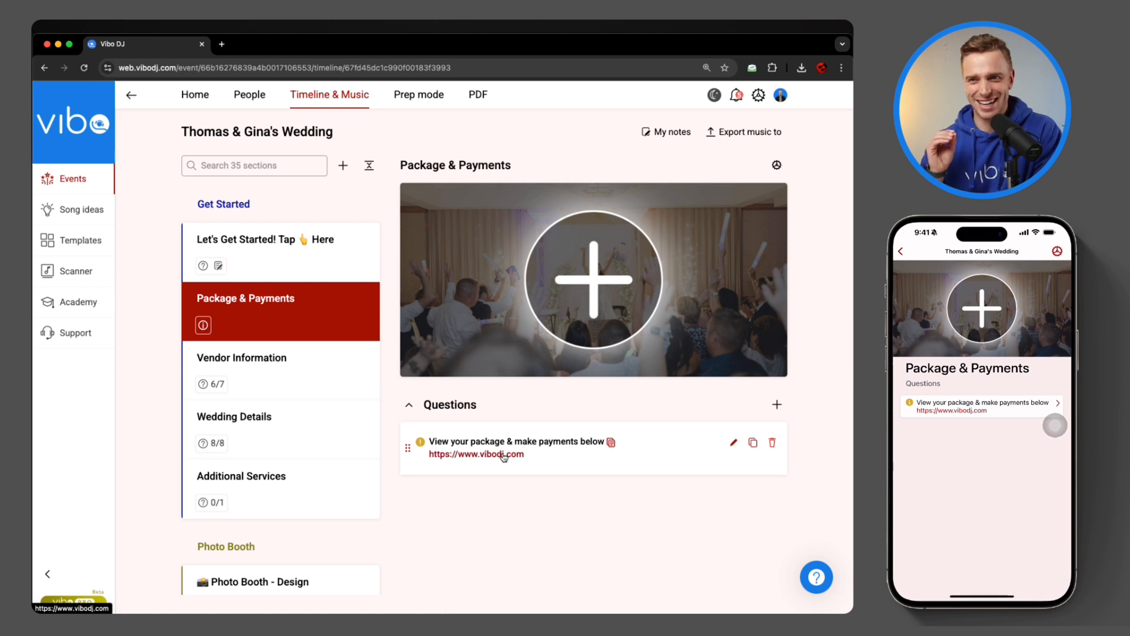
mouse_move(710, 445)
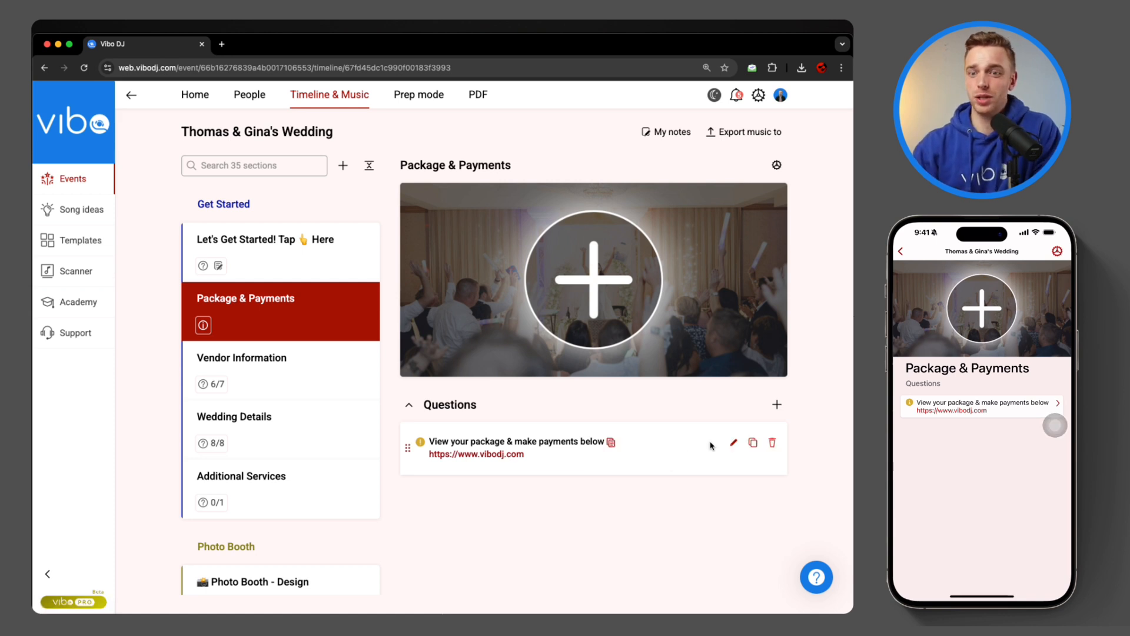
left_click(732, 443)
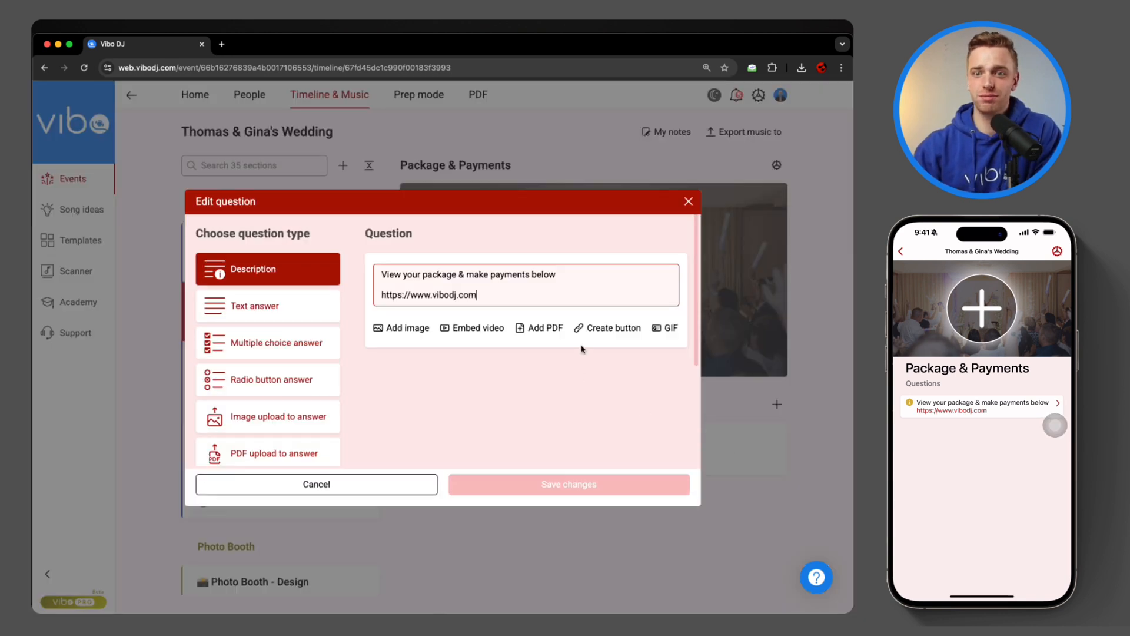
mouse_move(614, 329)
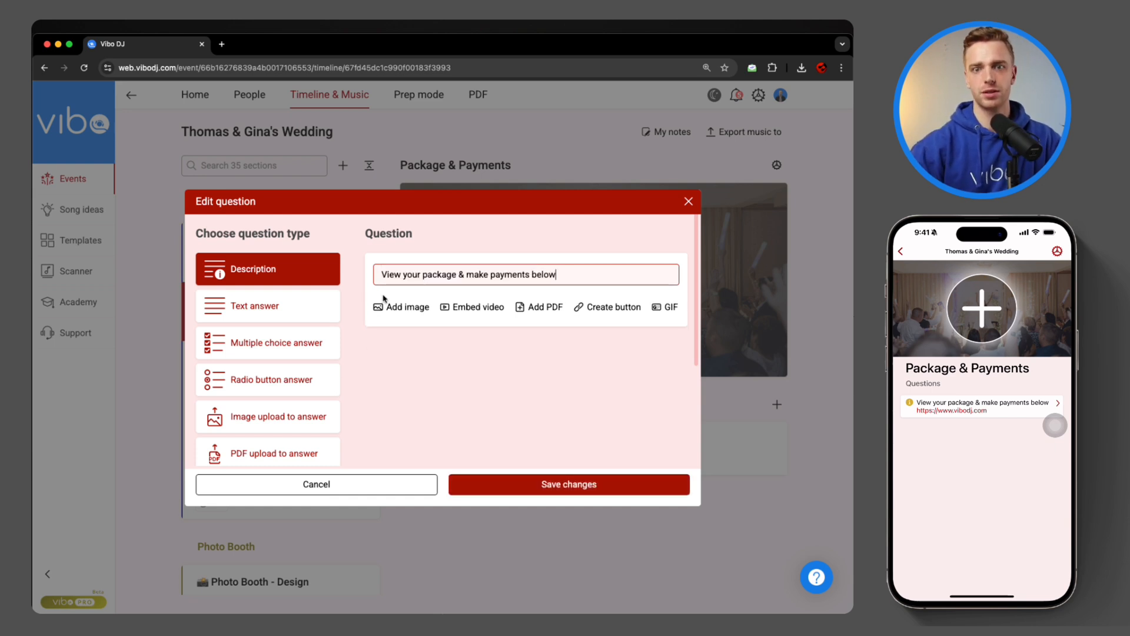
left_click(612, 306)
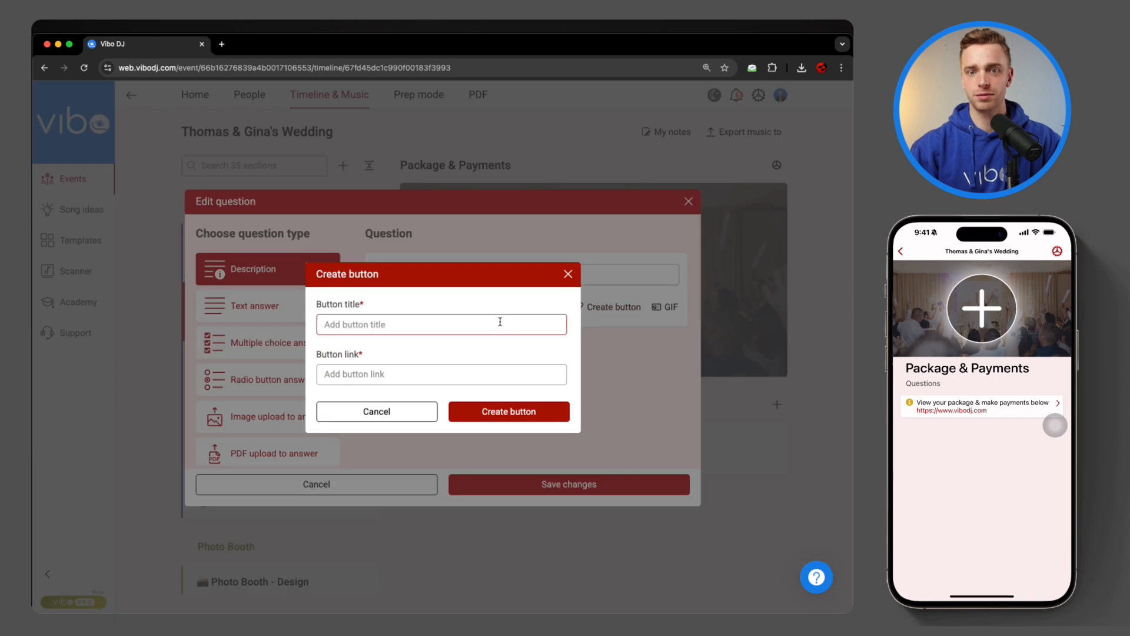
left_click(440, 324)
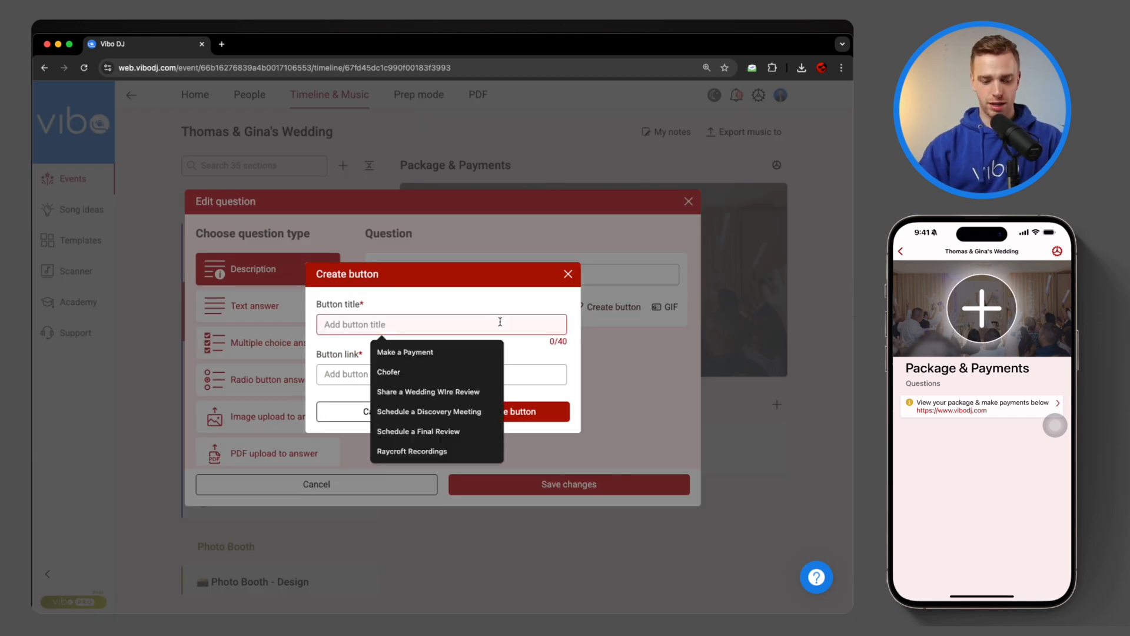
left_click(406, 352)
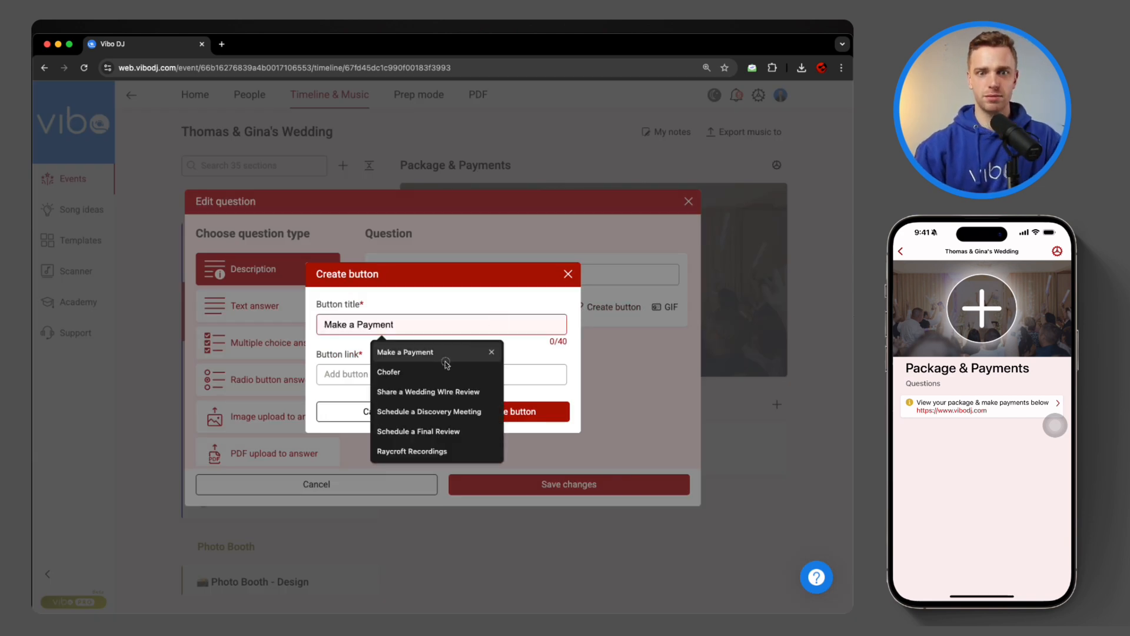
left_click(406, 352)
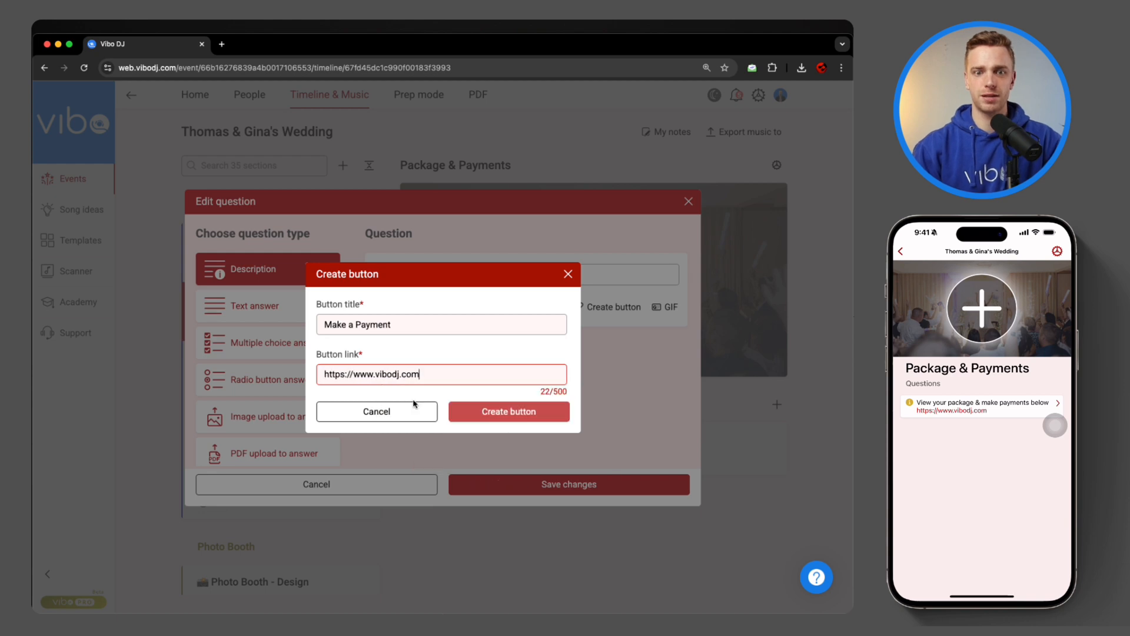
left_click(509, 411)
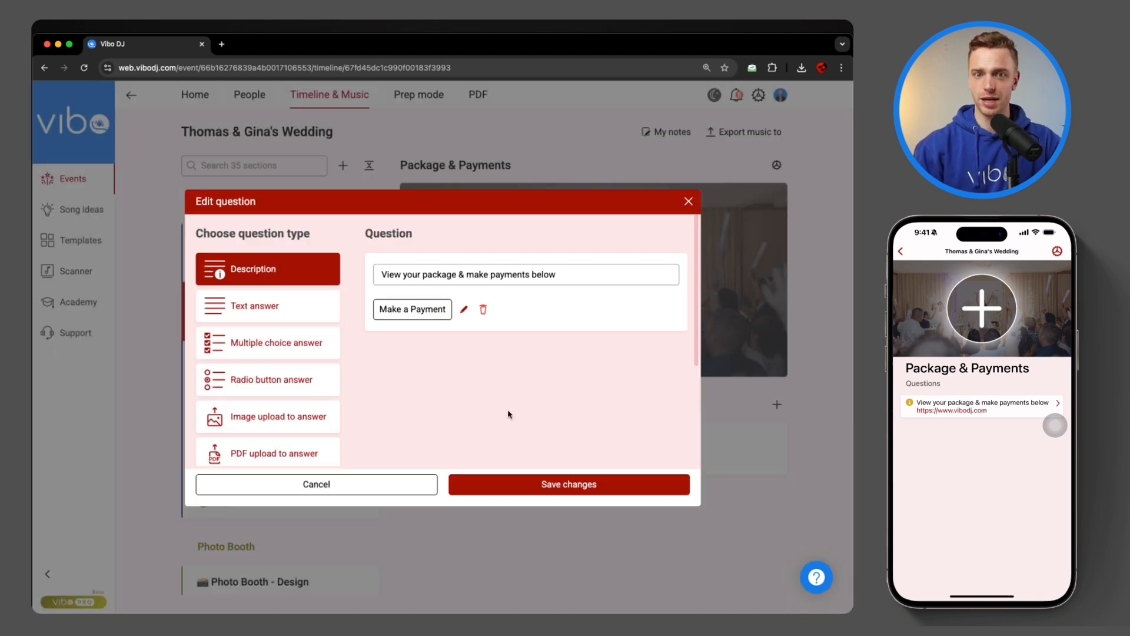
left_click(568, 484)
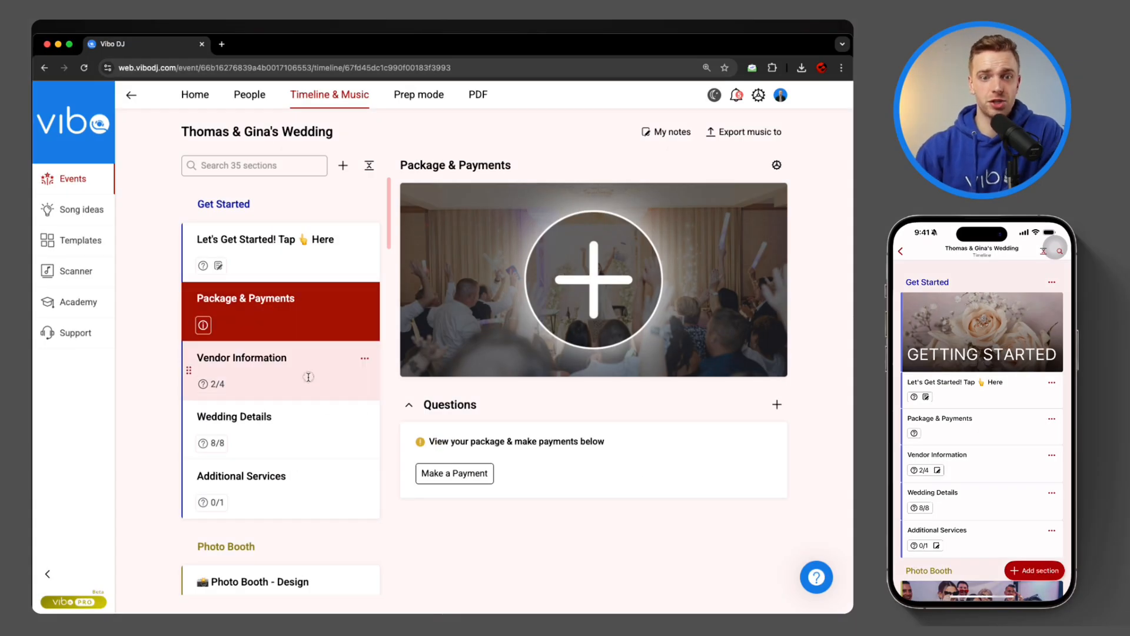
Select Vendor Information and place the cursor in the Venue Contact answer box.
left_click(242, 357)
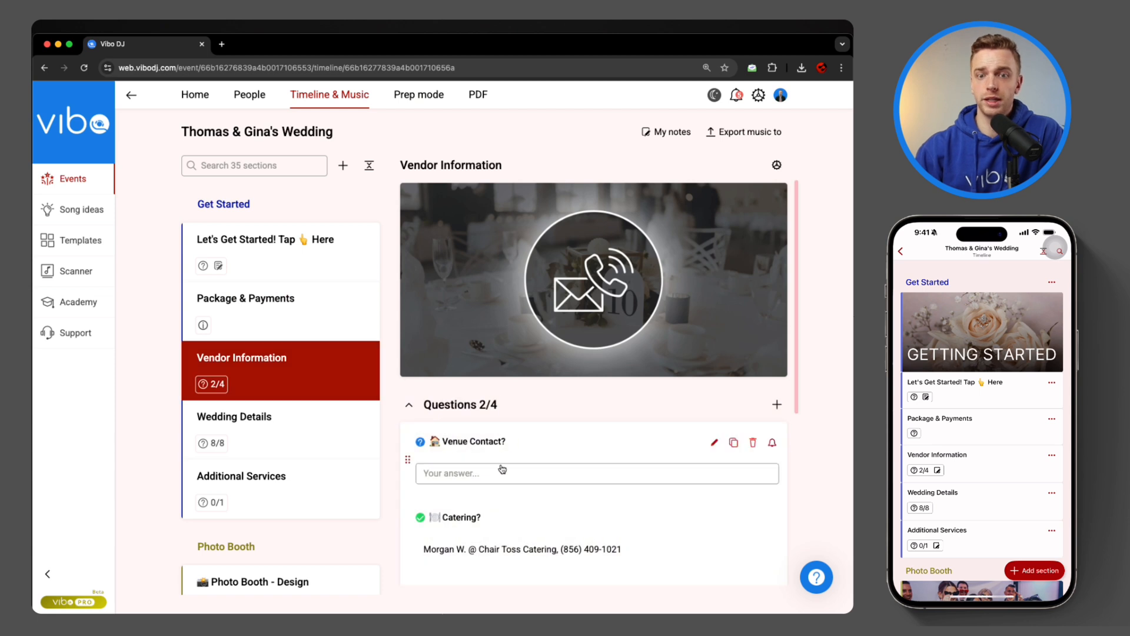
left_click(595, 462)
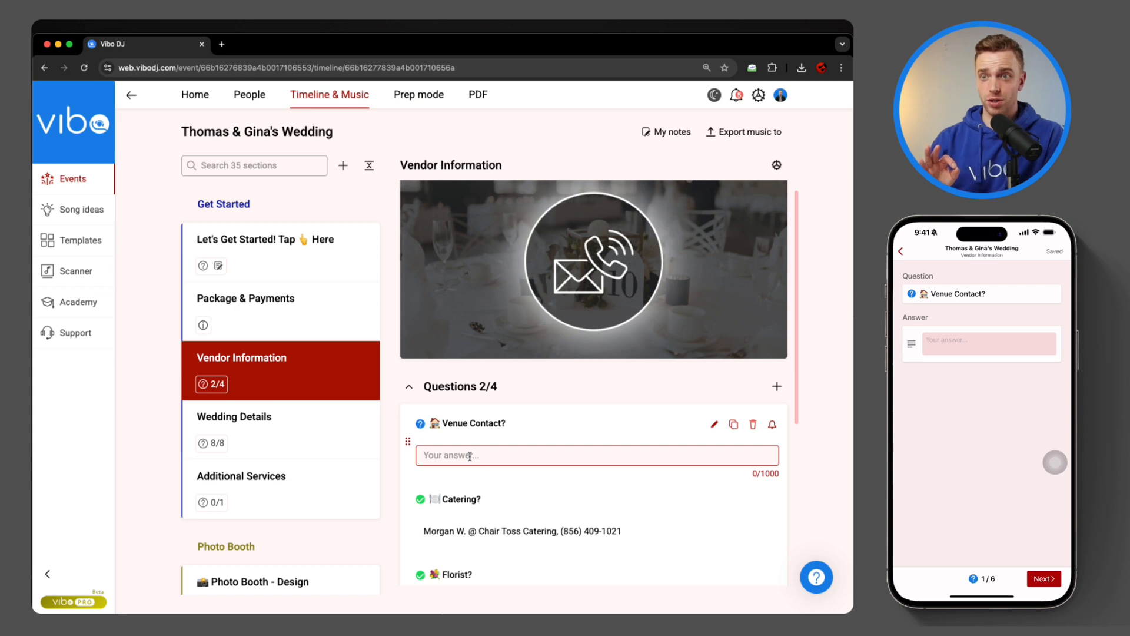
mouse_move(714, 424)
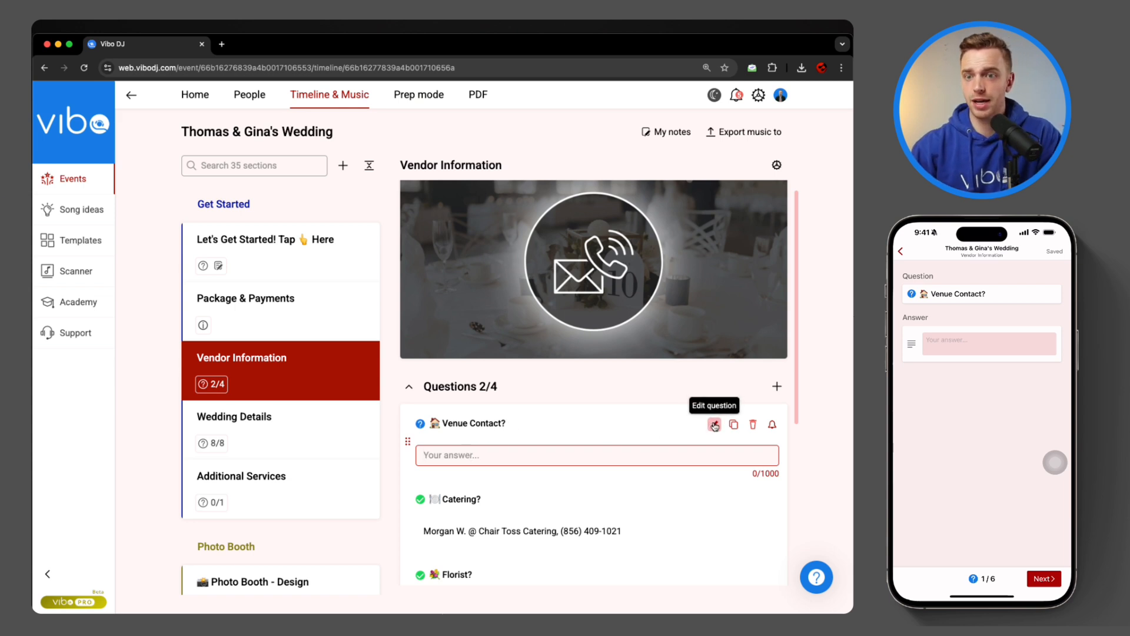
Change the Venue Contact question to the Contact answer type and save.
left_click(714, 424)
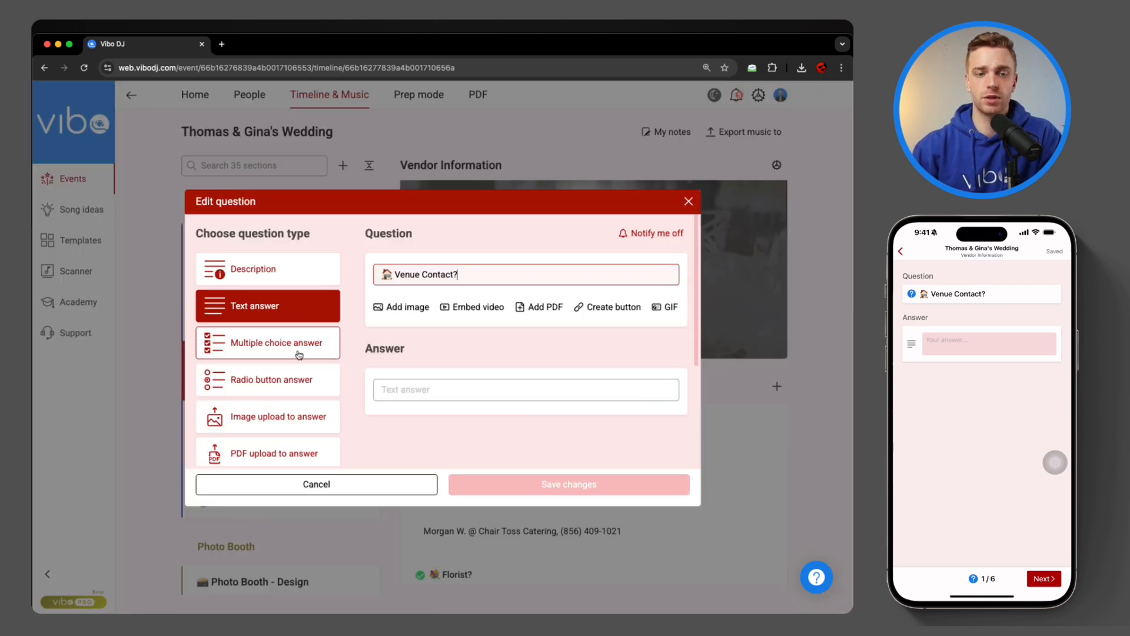
scroll("down", 3)
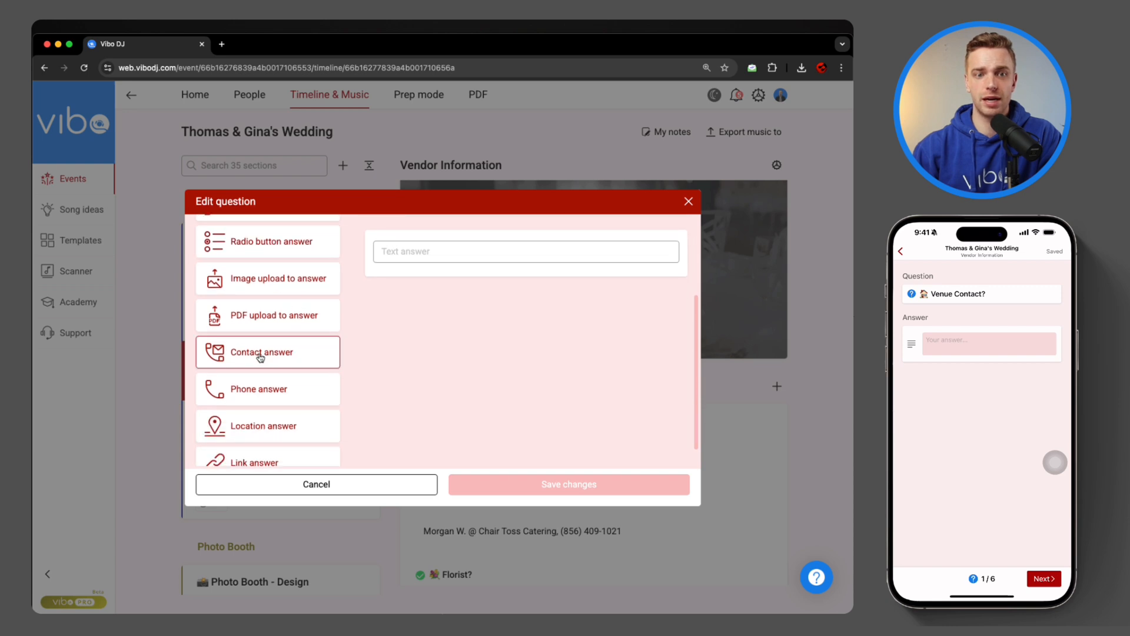
left_click(268, 352)
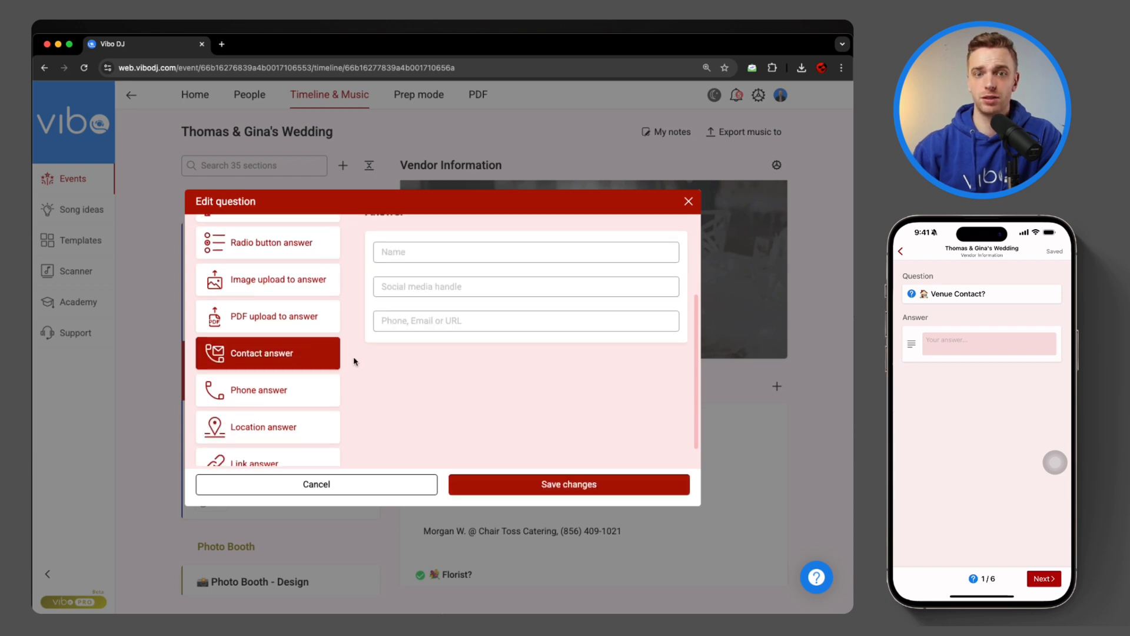
scroll("up", 3)
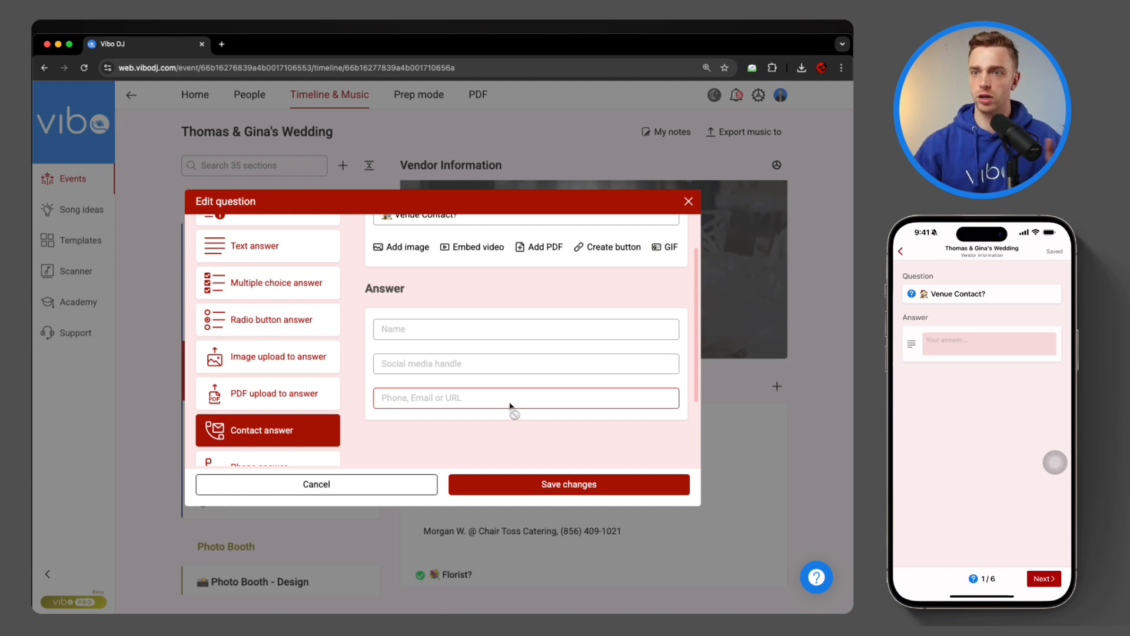
mouse_move(556, 499)
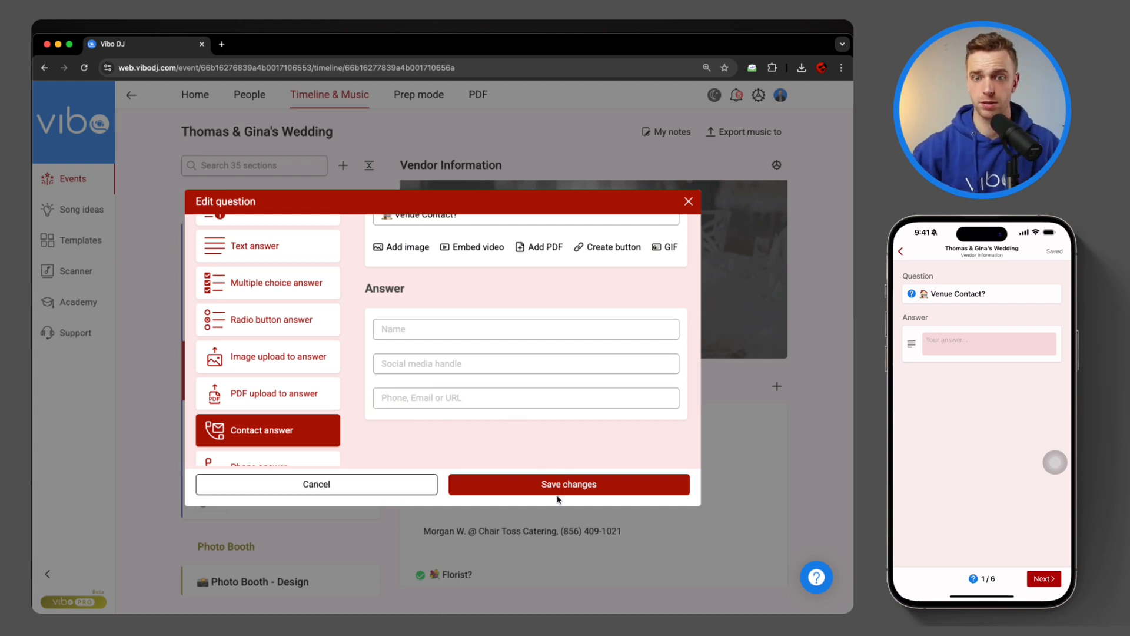
left_click(569, 484)
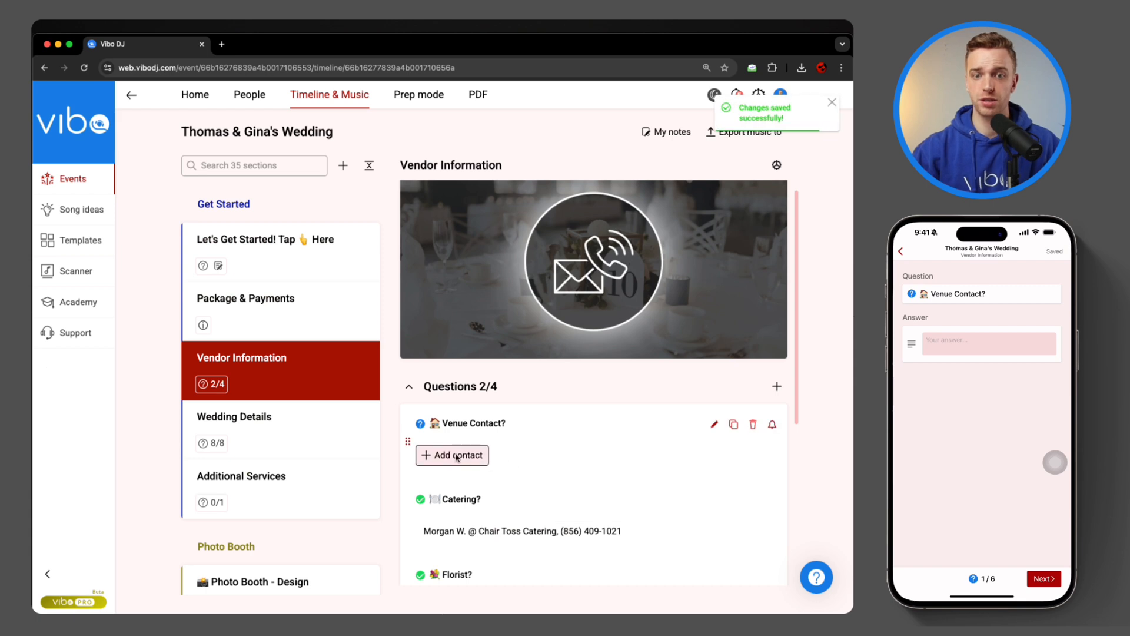
mouse_move(510, 462)
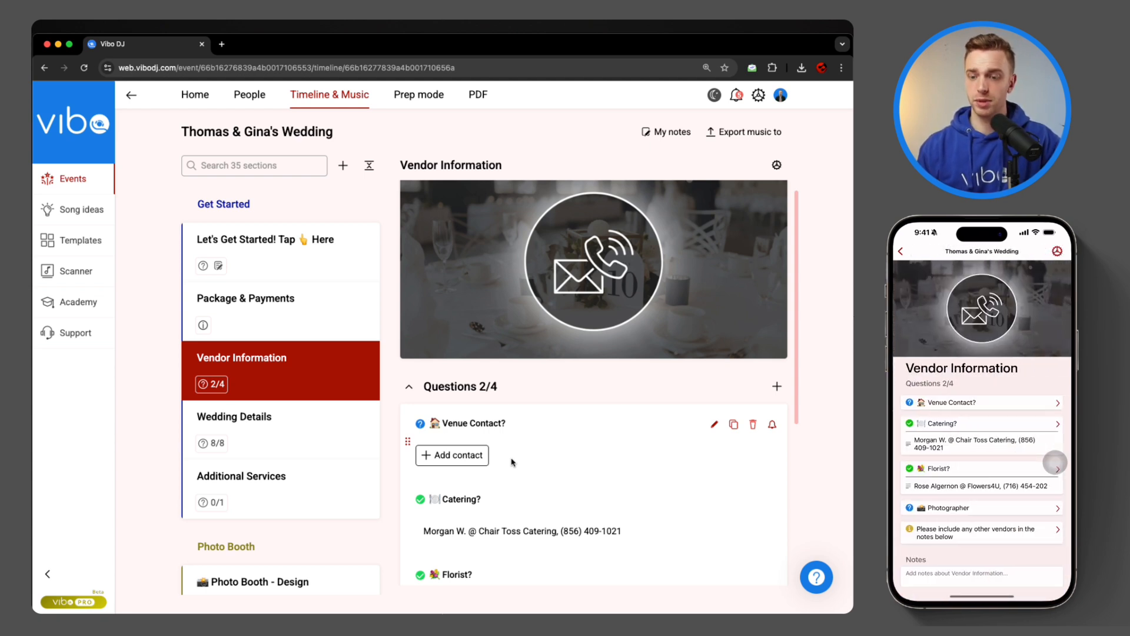
In the guest app preview, tap Venue Contact and Add Contact to reveal the new/import choices.
left_click(980, 403)
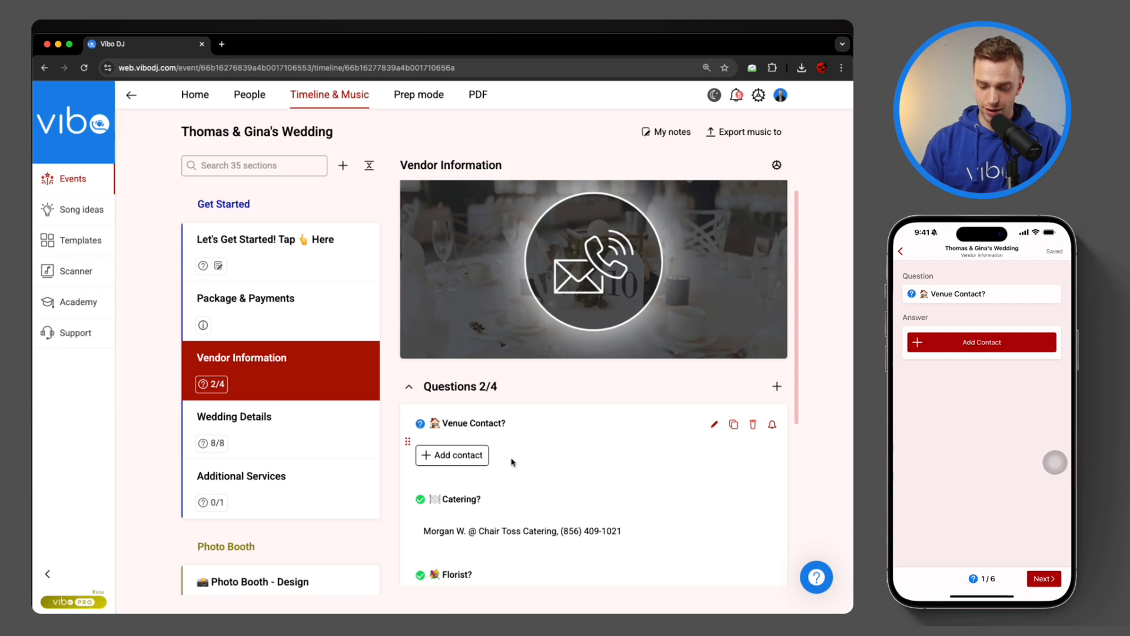
left_click(981, 341)
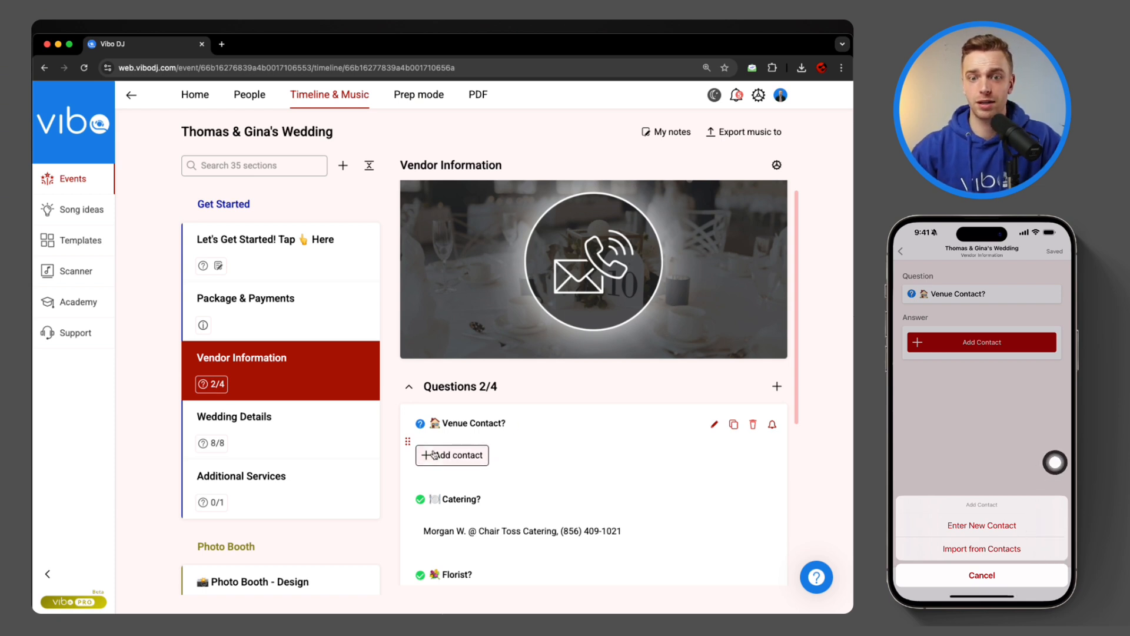
Start a new venue contact, add an extra phone/email/URL field, then back out to the timeline.
left_click(452, 455)
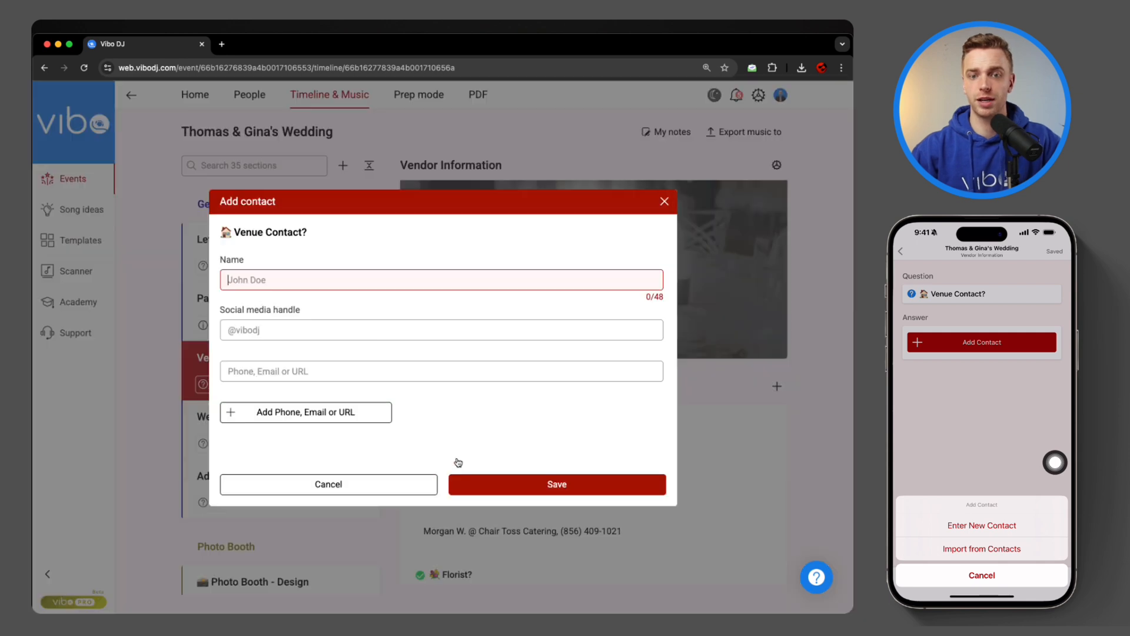
left_click(441, 329)
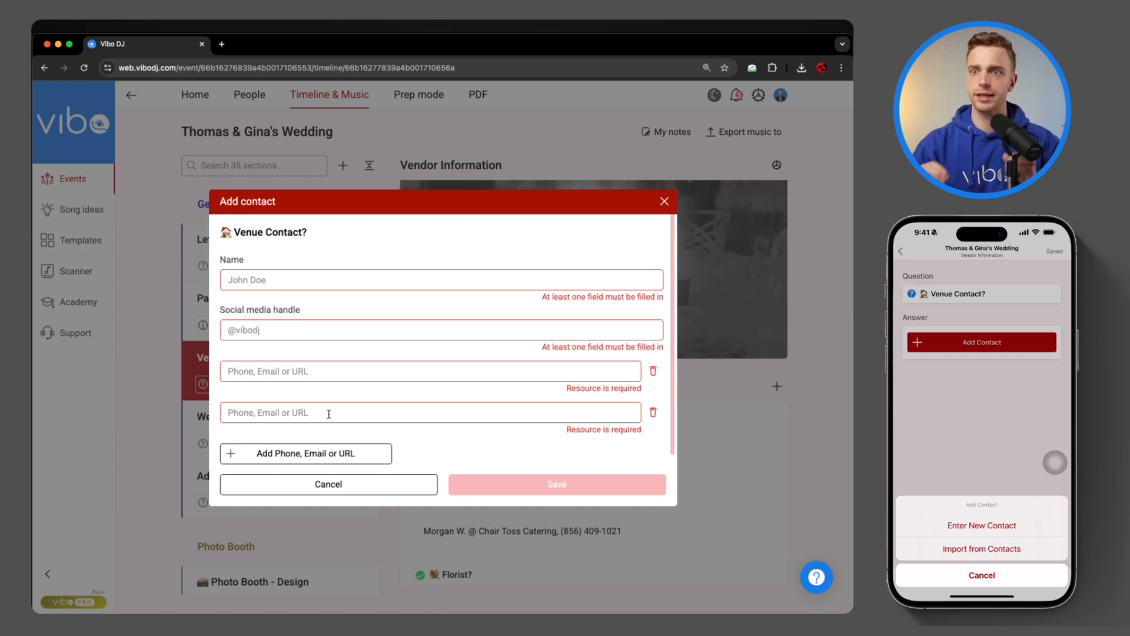
left_click(328, 484)
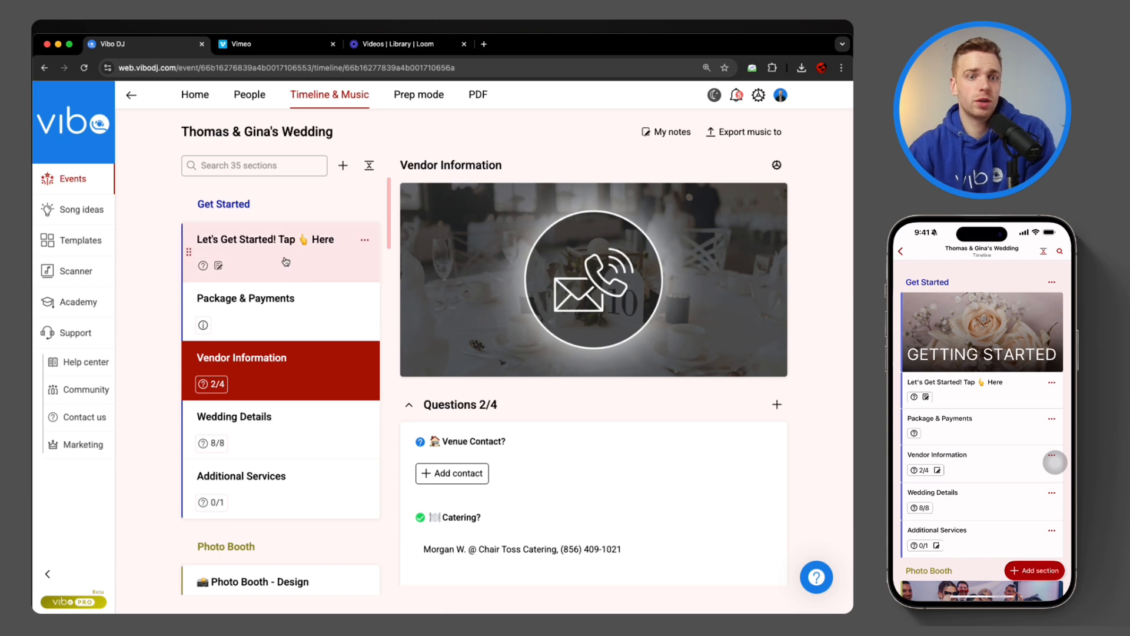
In Let's Get Started, draft a 'Welcome!' description question and request its embedded video link.
left_click(265, 238)
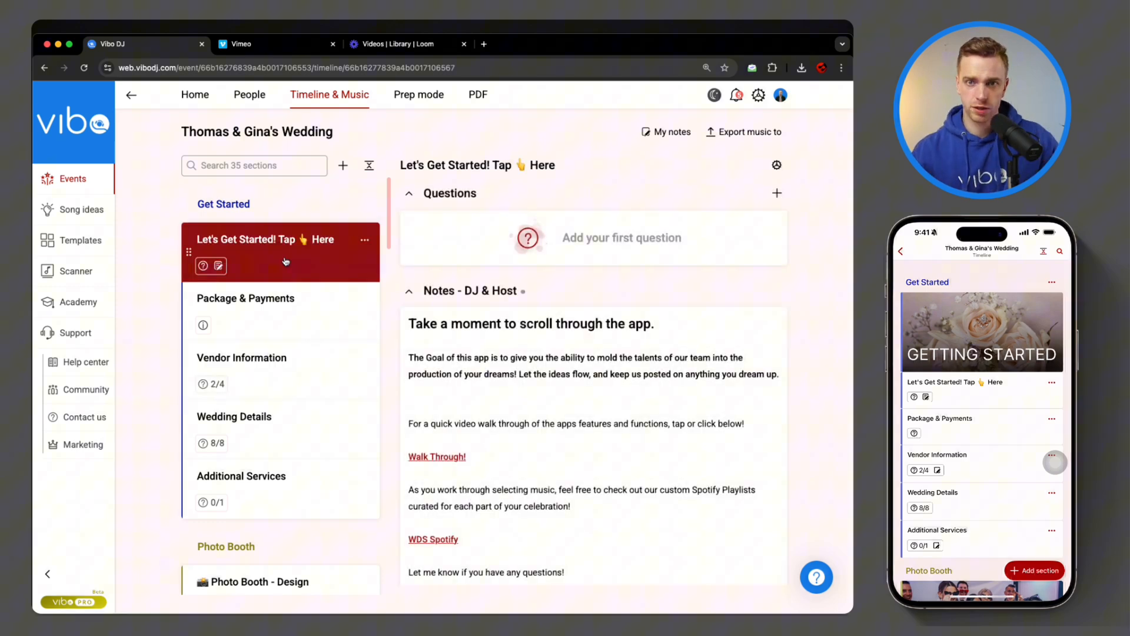
left_click(777, 193)
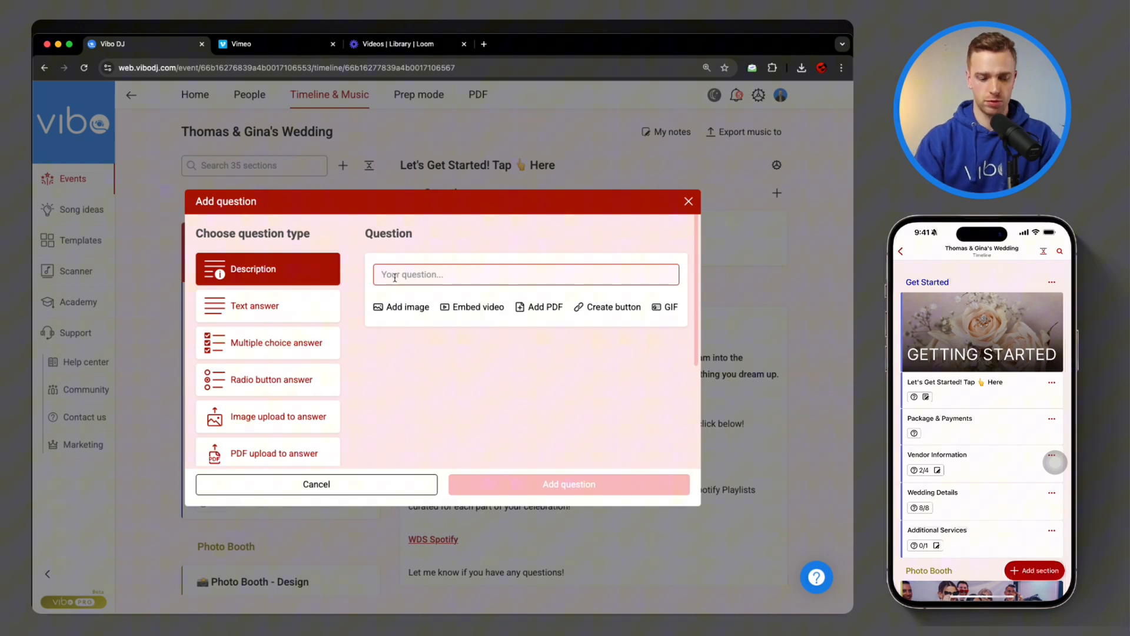
type("Welcome!")
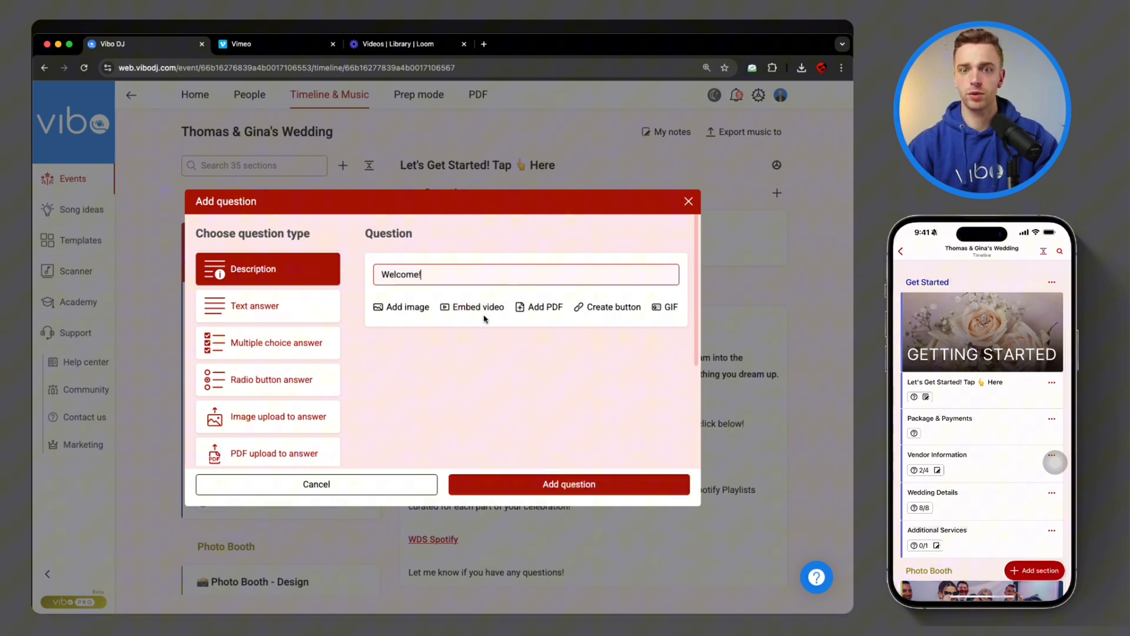
left_click(472, 306)
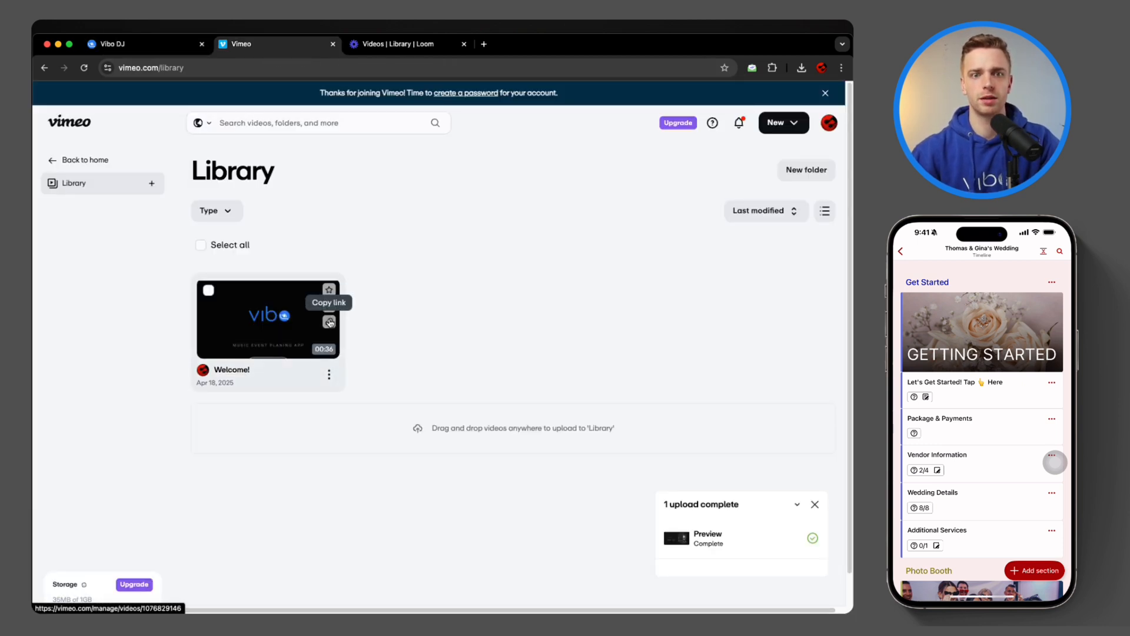
left_click(112, 44)
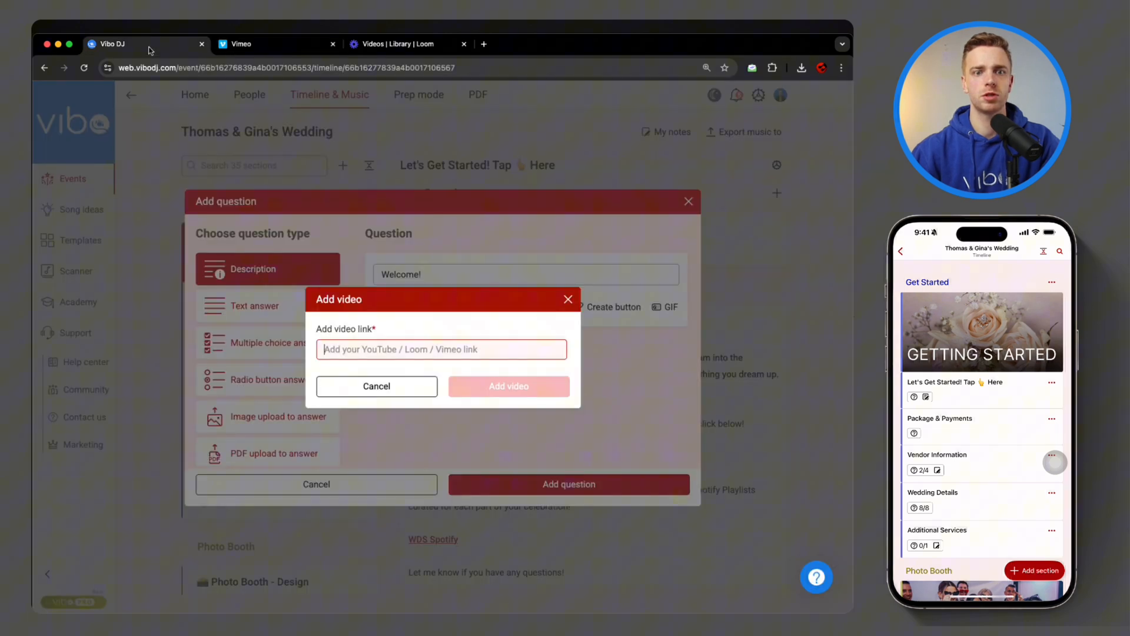
type("https://vimeo.com/1076829146")
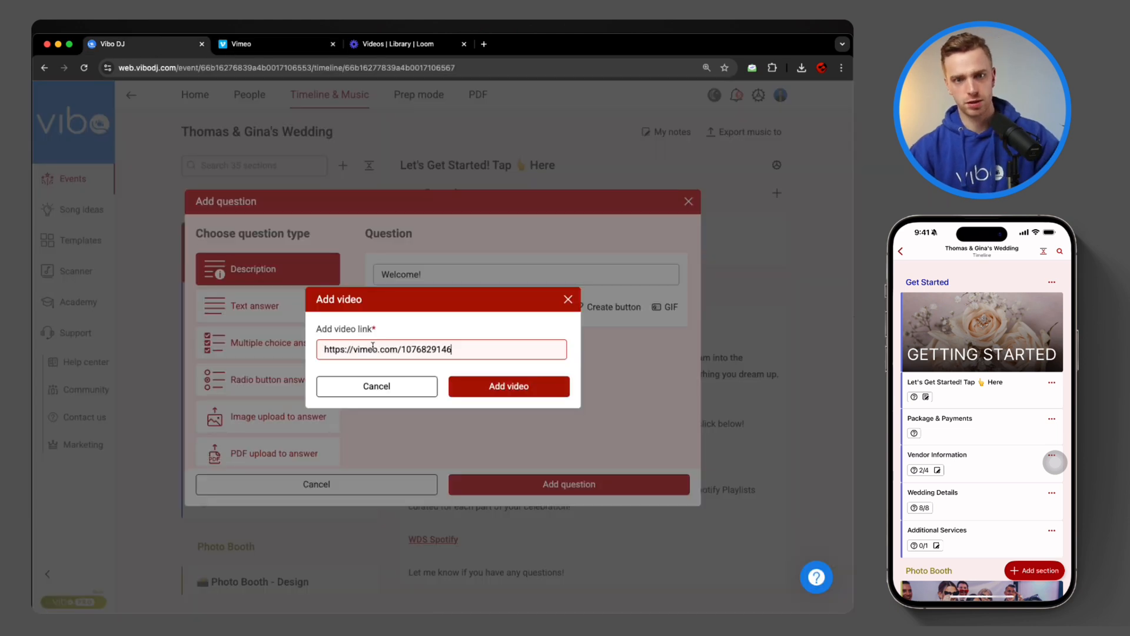
left_click(508, 386)
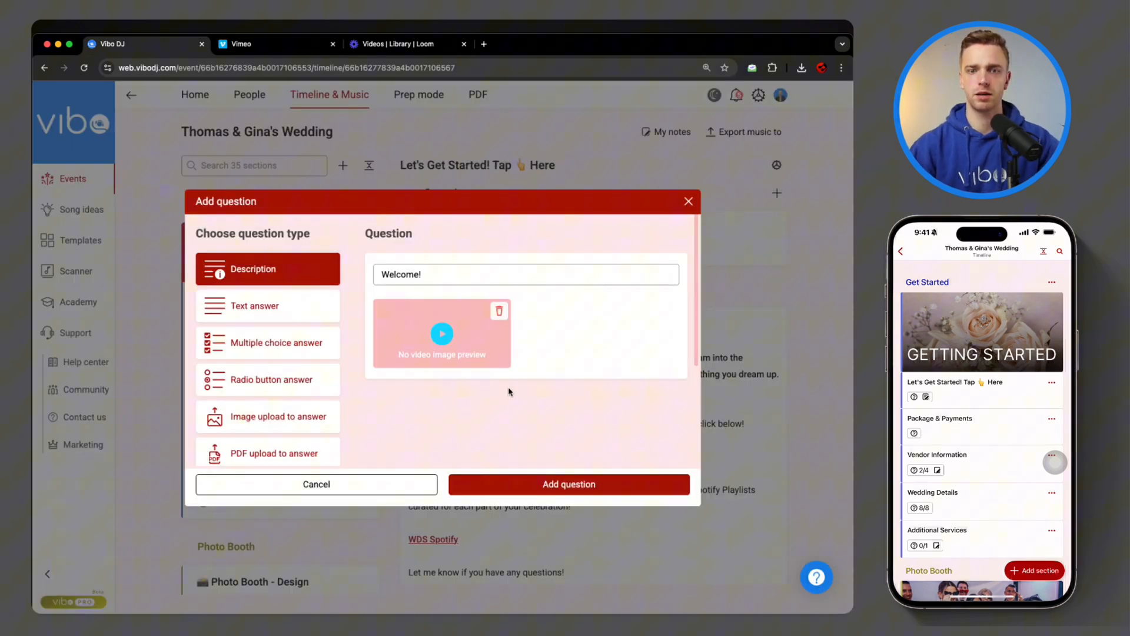
left_click(569, 484)
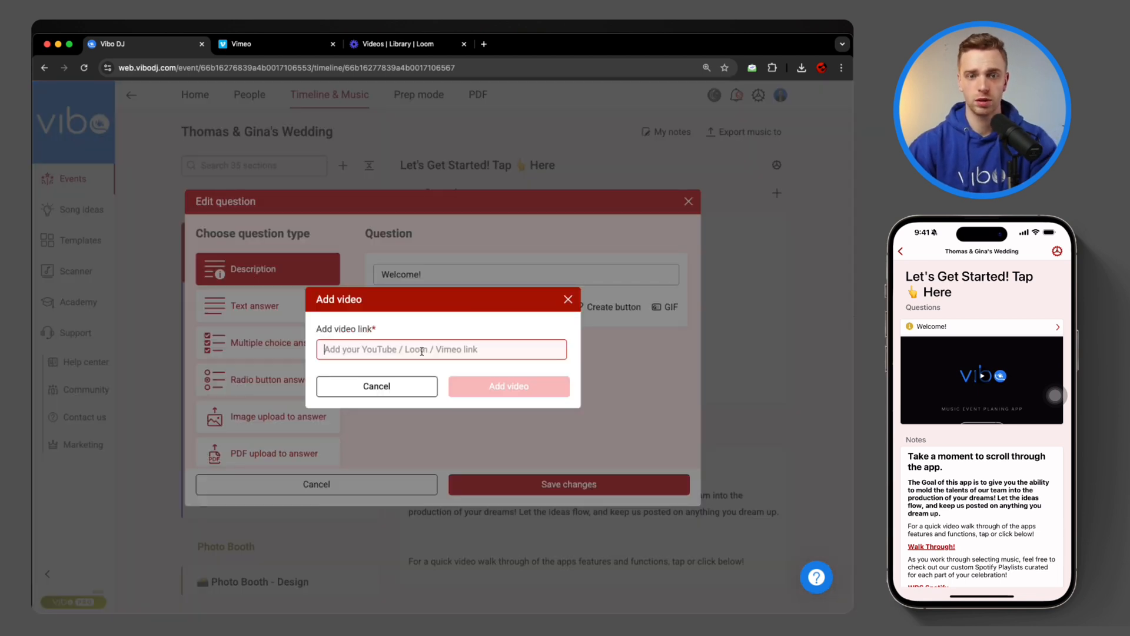
left_click(409, 44)
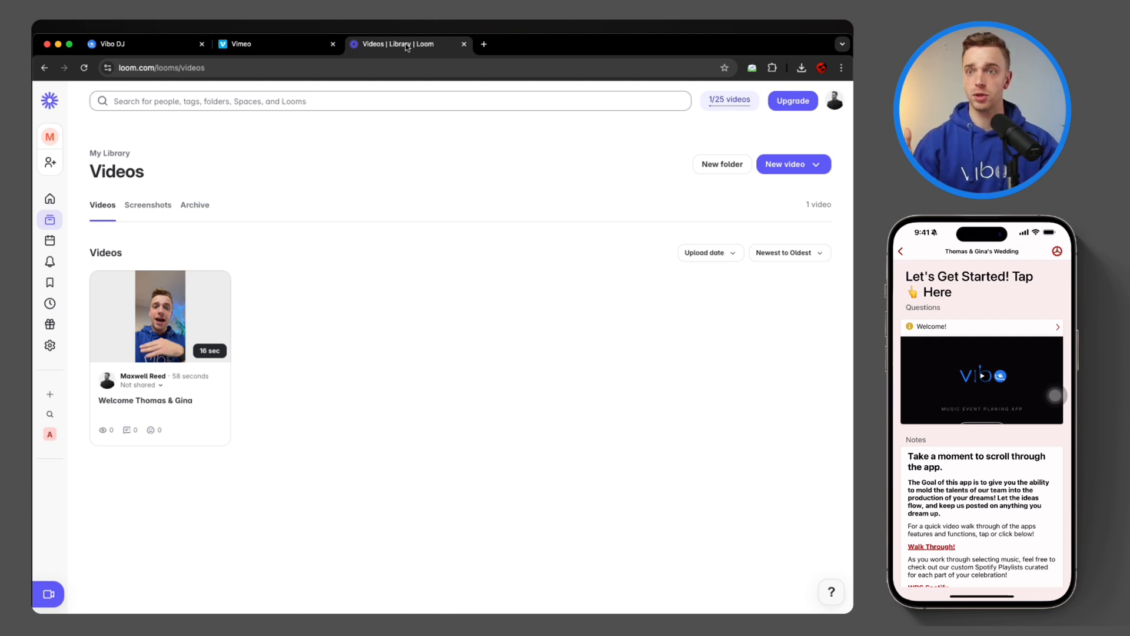
mouse_move(216, 320)
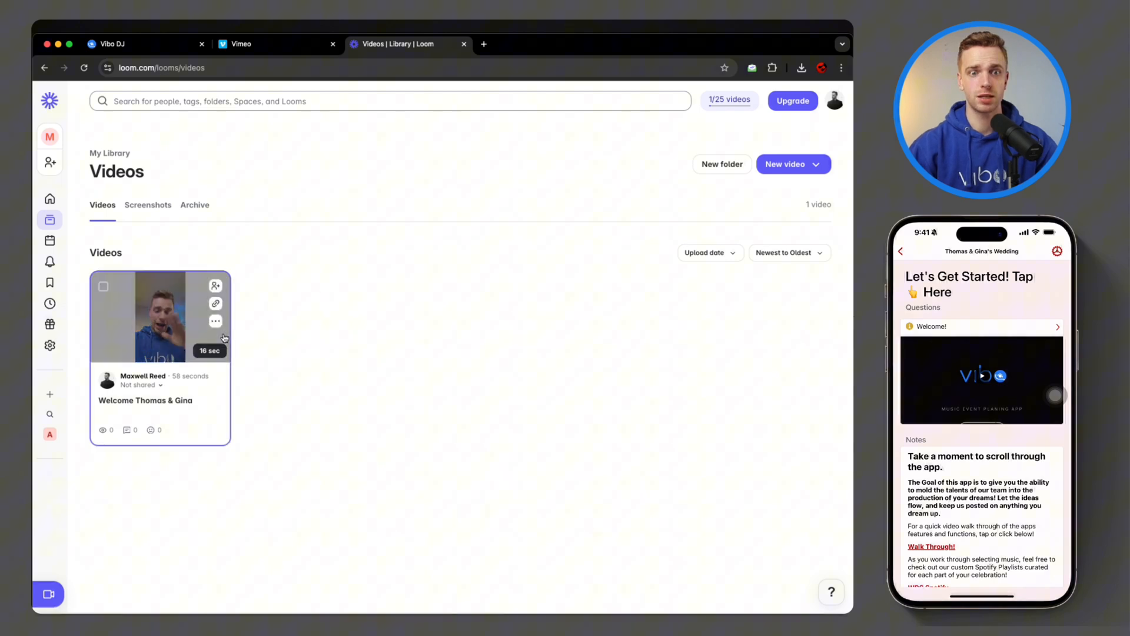
left_click(215, 303)
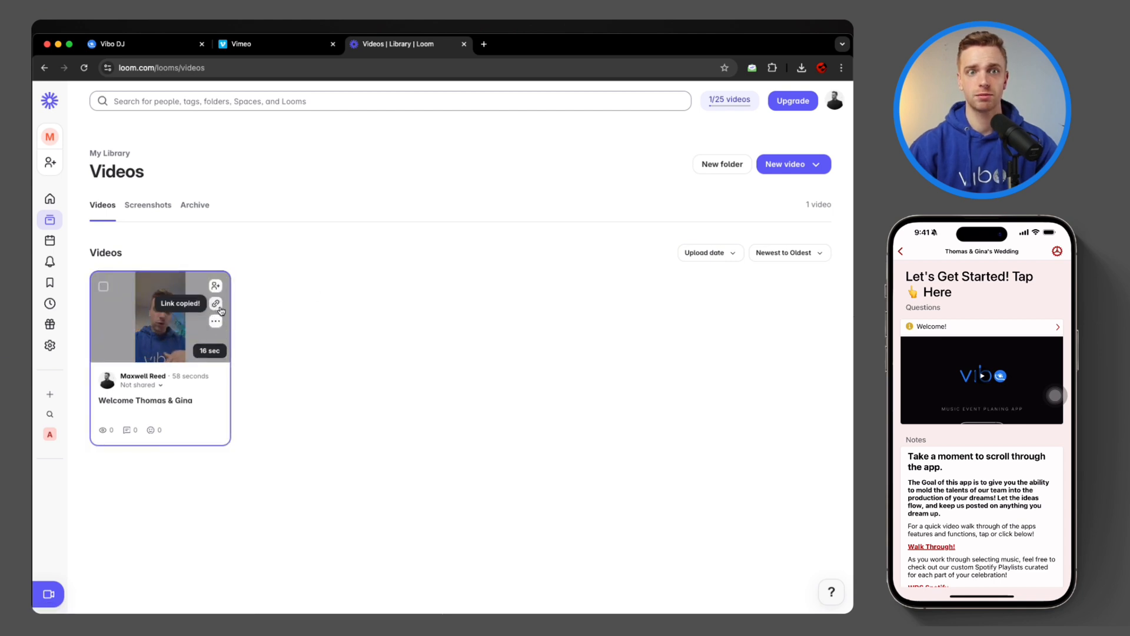
left_click(122, 44)
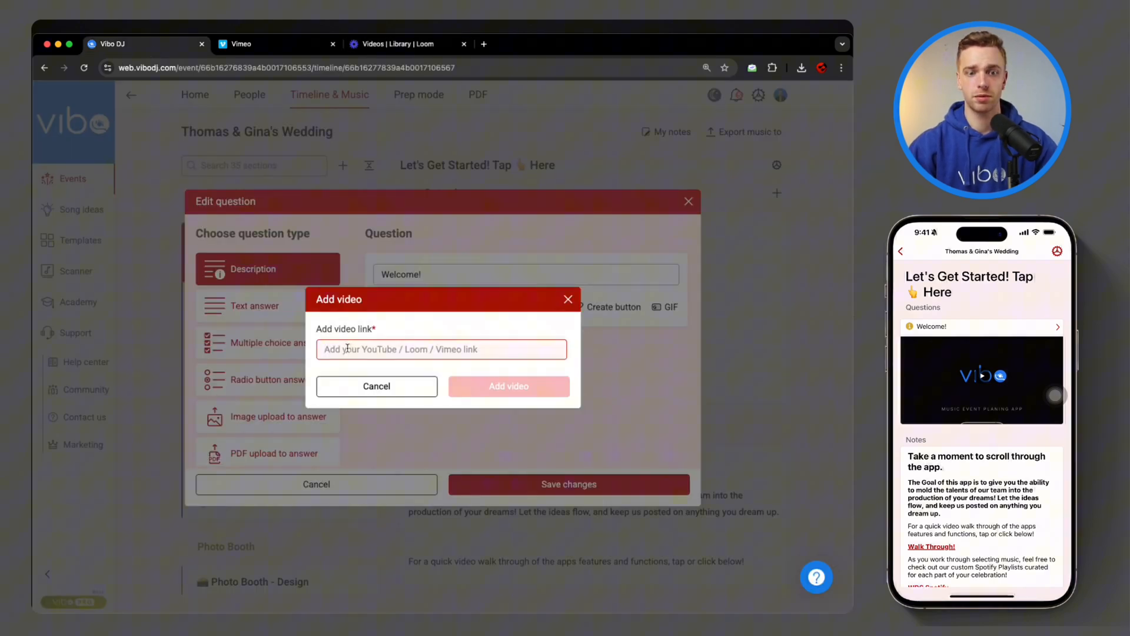
Embed the Loom share link 24357c938b894b53bfcf588f as the Welcome! video and save changes.
type("https://www.loom.com/share/24357c938b894b53bfcf588f")
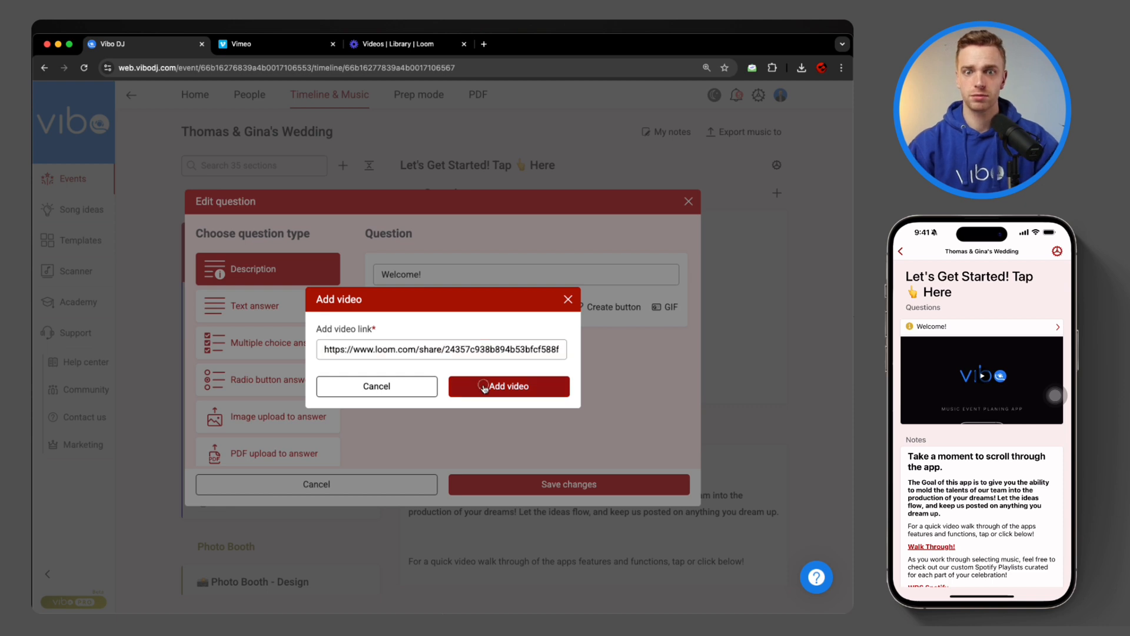
left_click(509, 386)
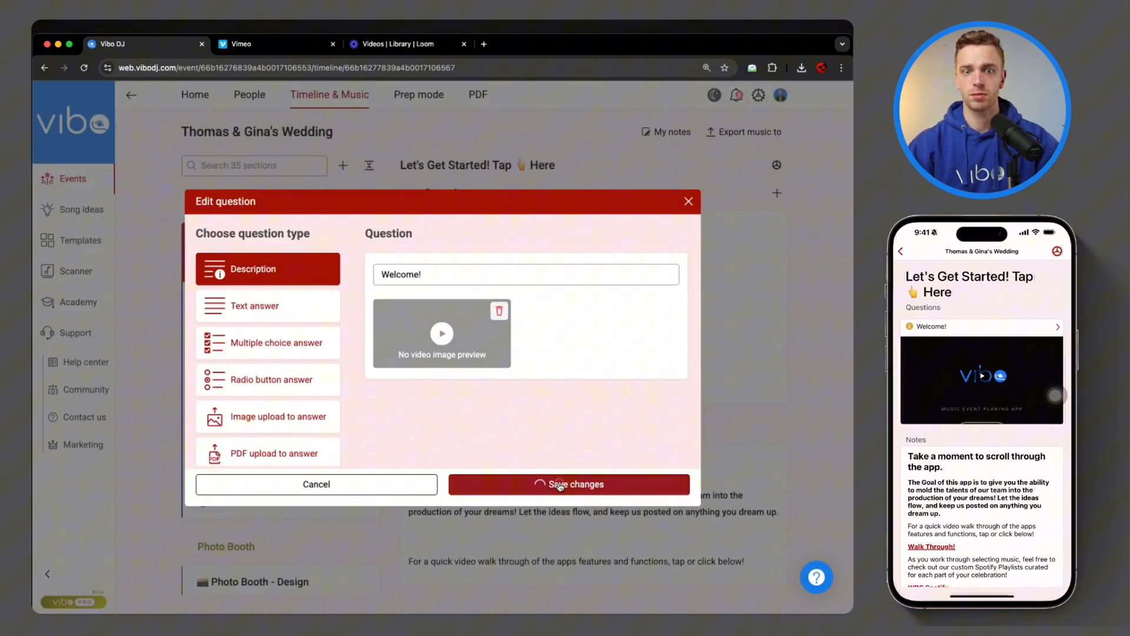
left_click(570, 484)
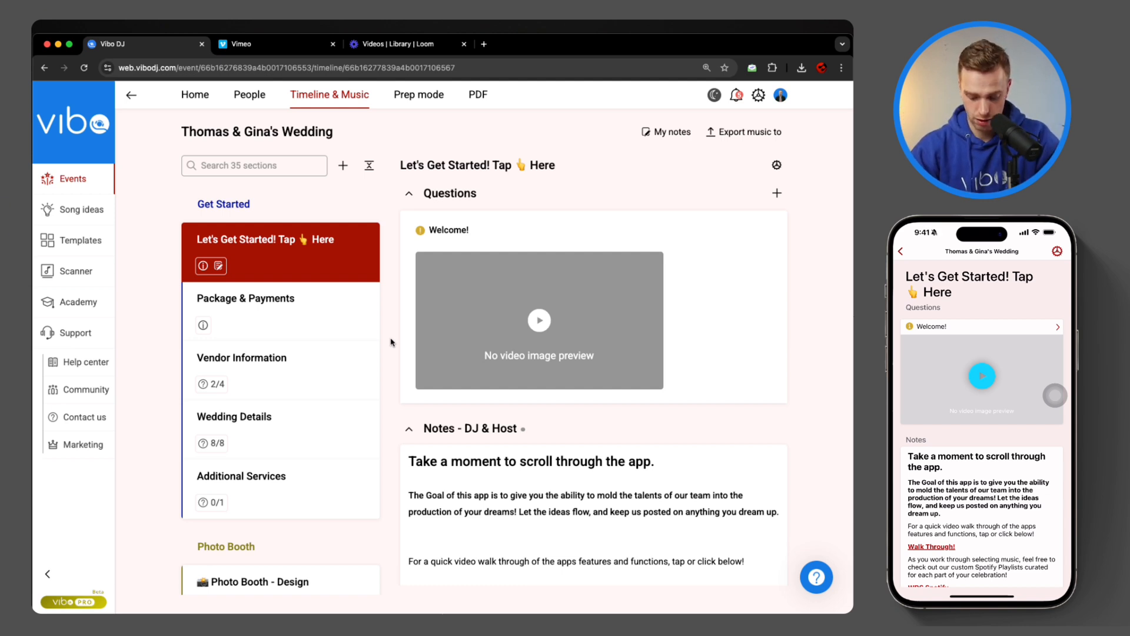
left_click(982, 326)
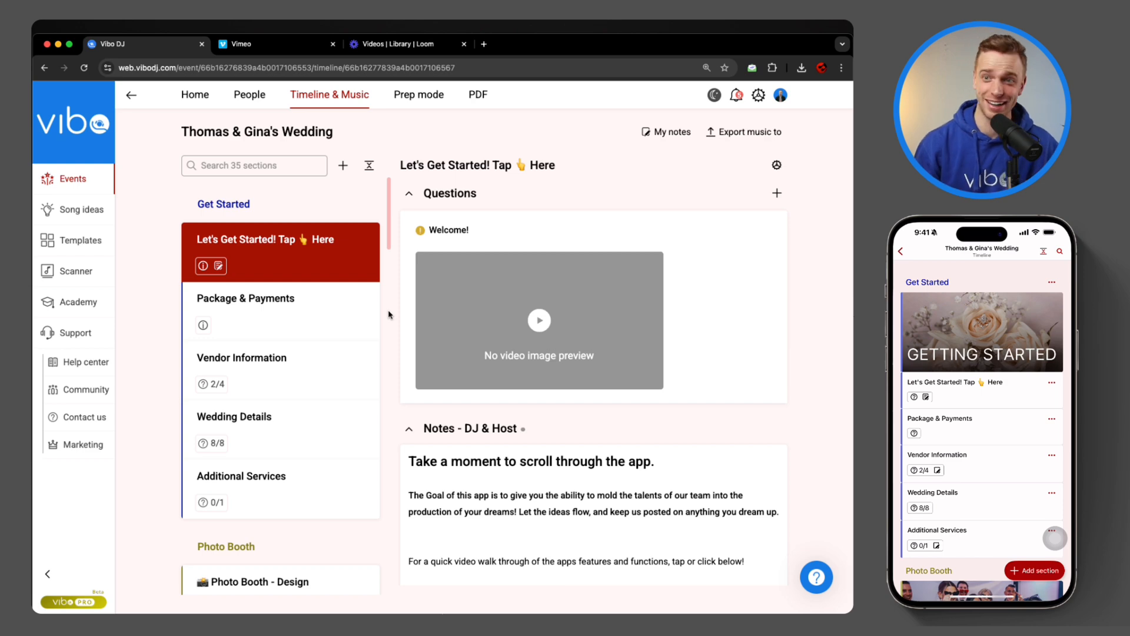
mouse_move(304, 319)
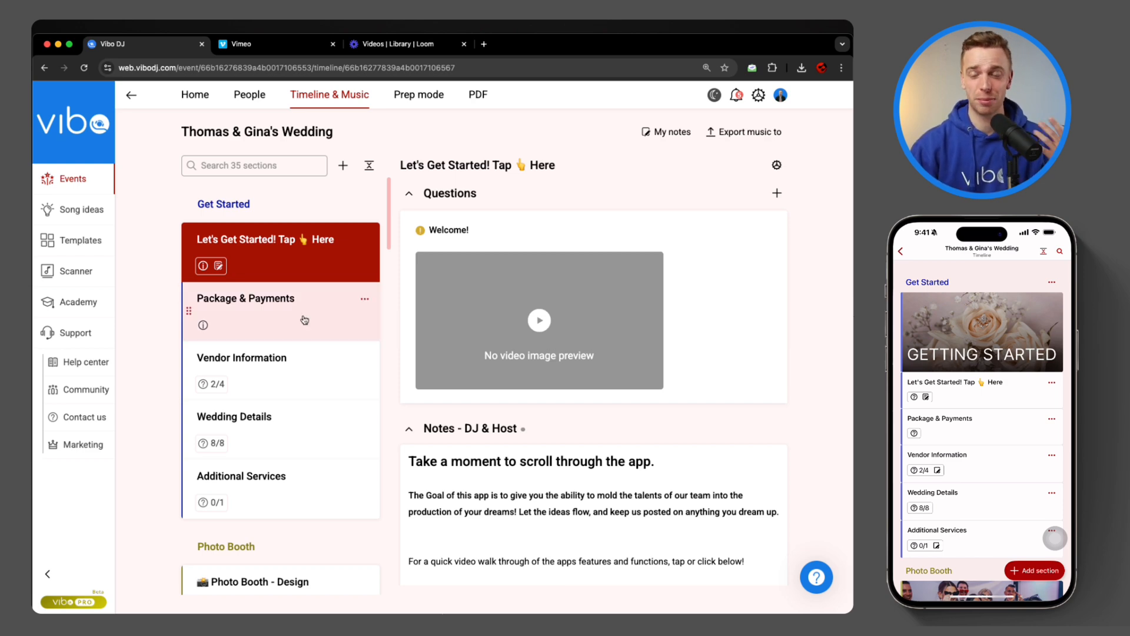
Start a new question in Last Dance/Song with the text 'YOU DID IT!'.
scroll("down", 3)
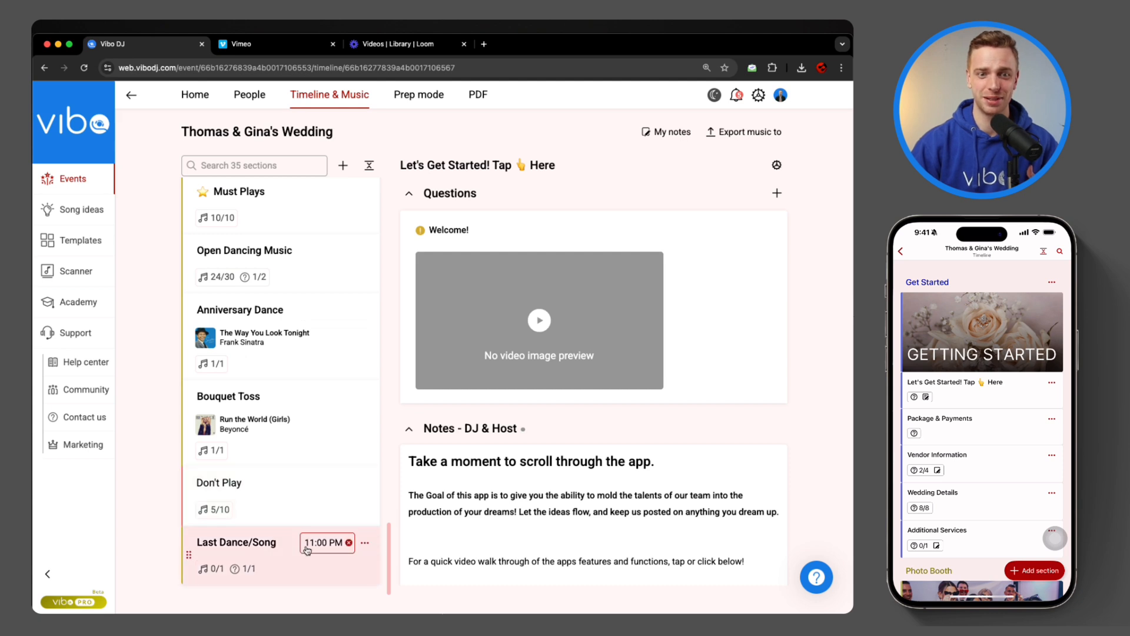
left_click(237, 542)
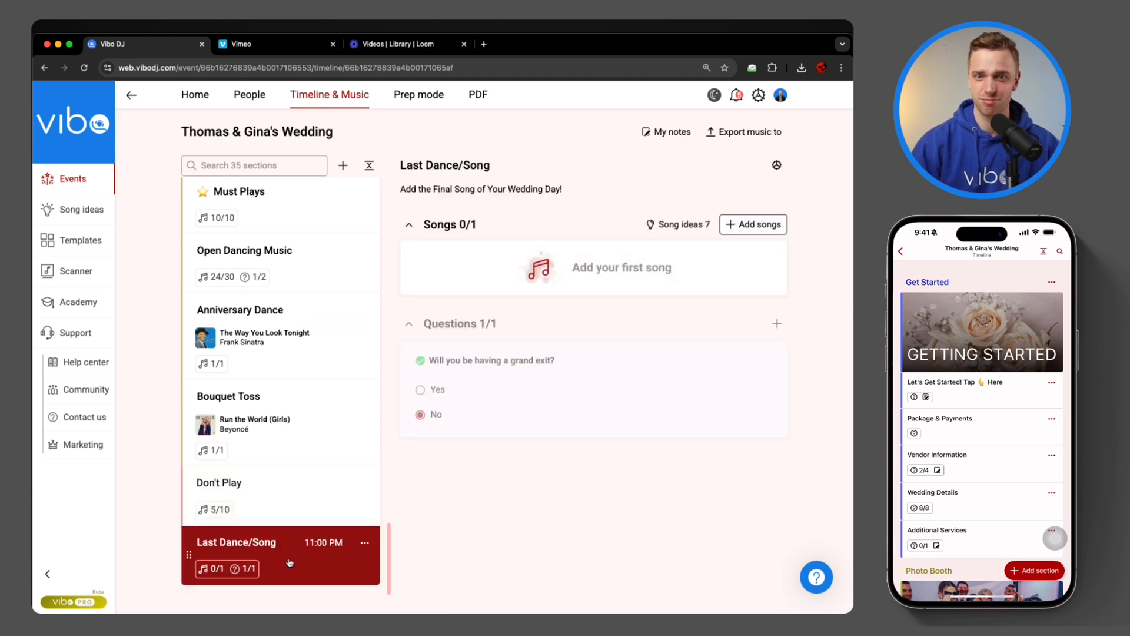
left_click(777, 322)
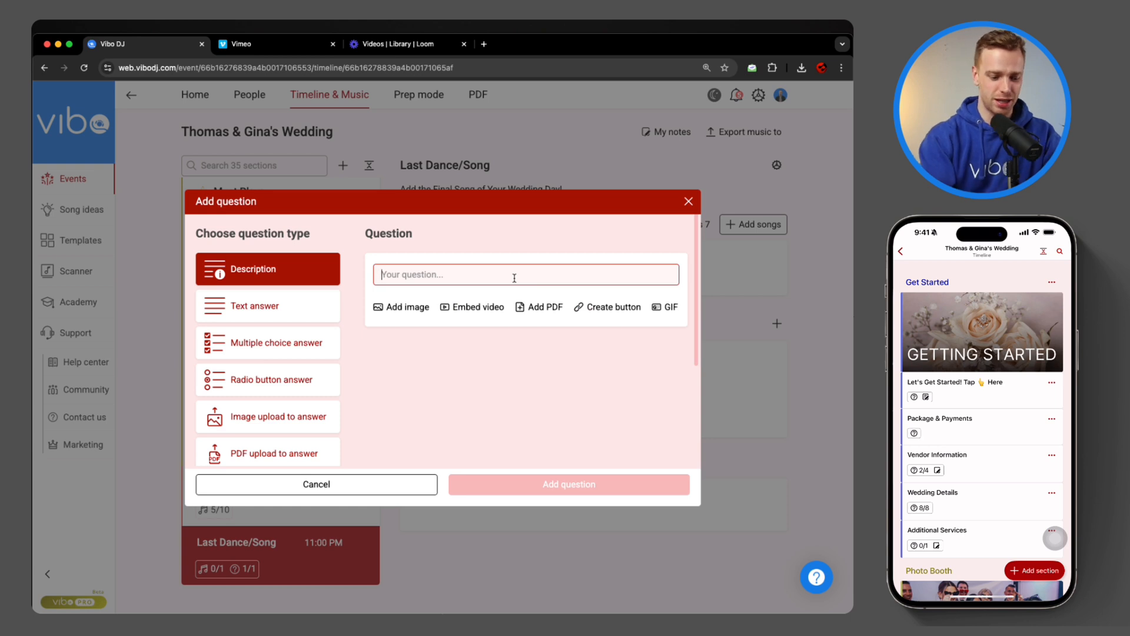
type("Yo")
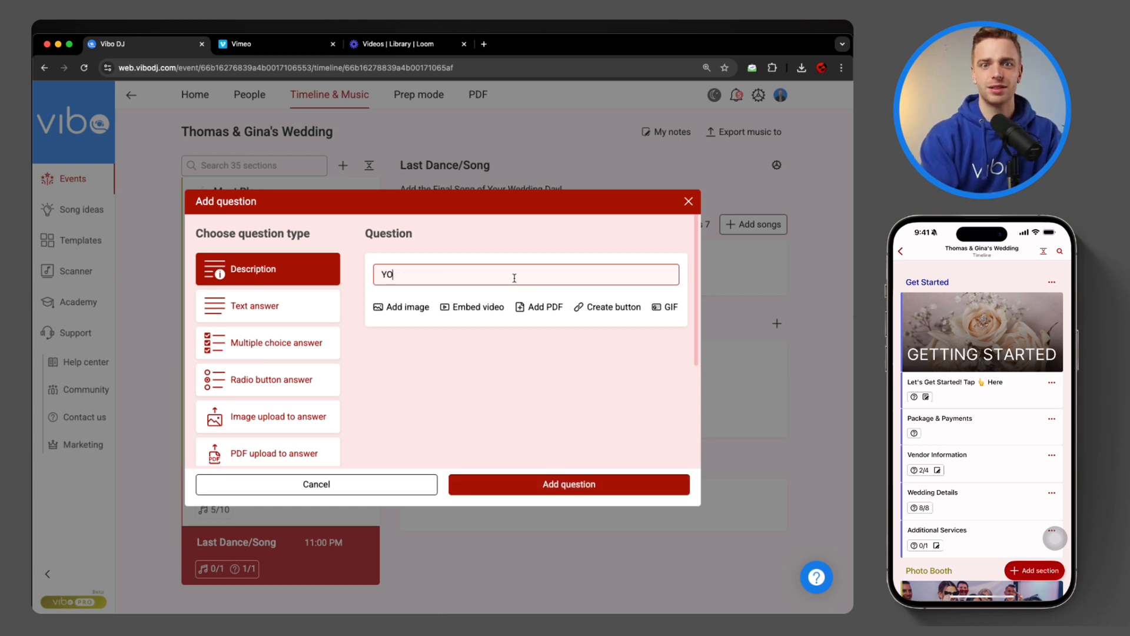
type("U DID IT!")
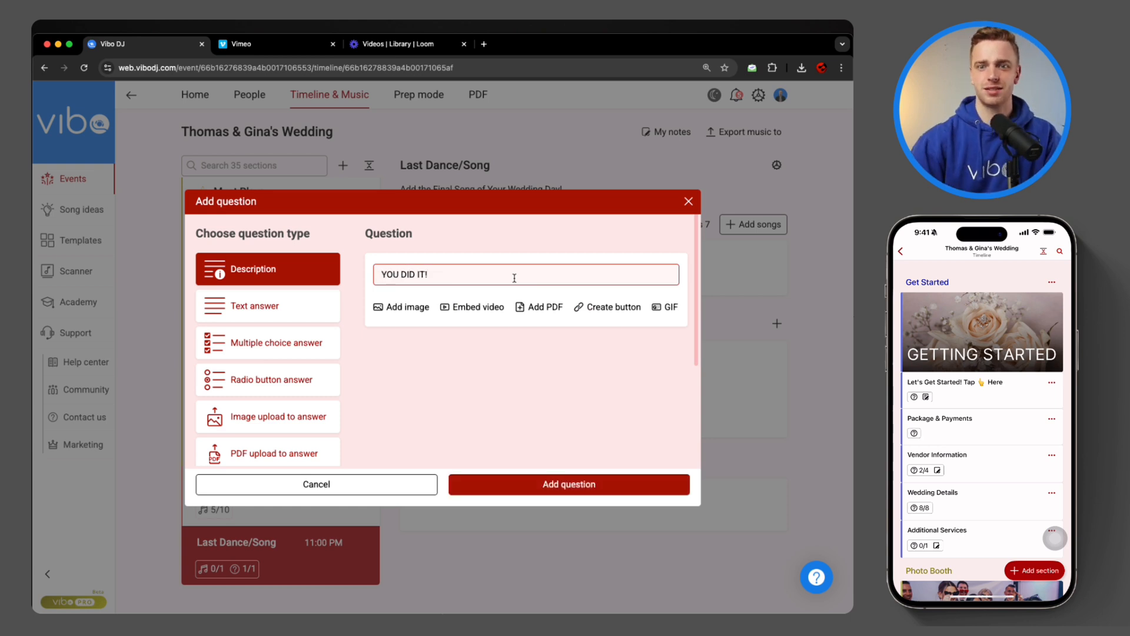
Attach the dancing-couple wedding GIF and add the description to the section.
left_click(666, 306)
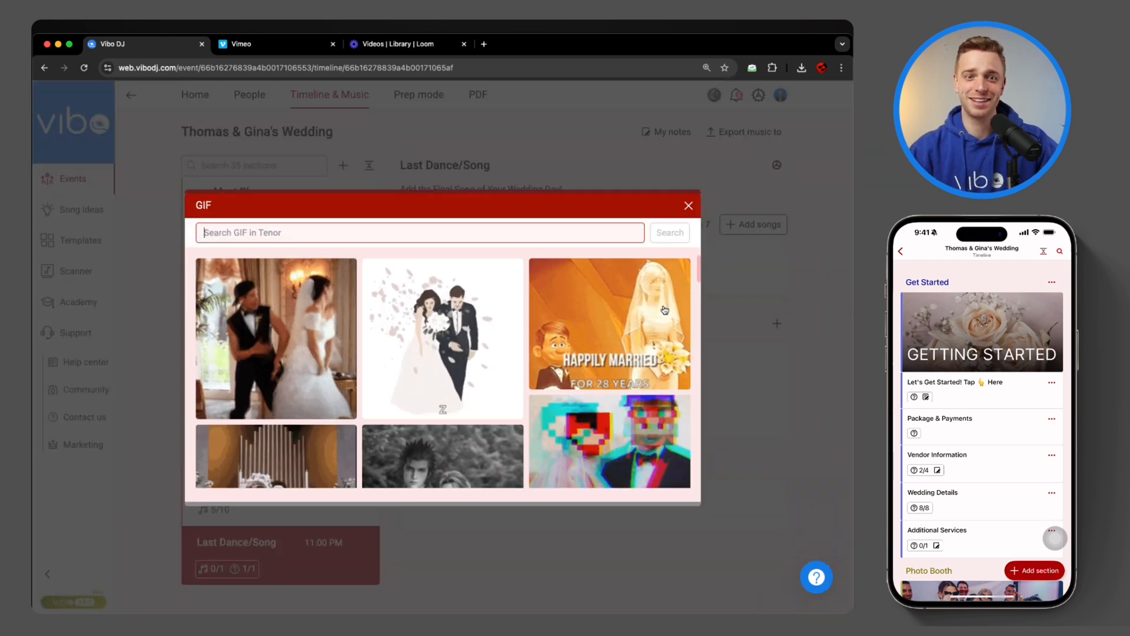
left_click(275, 338)
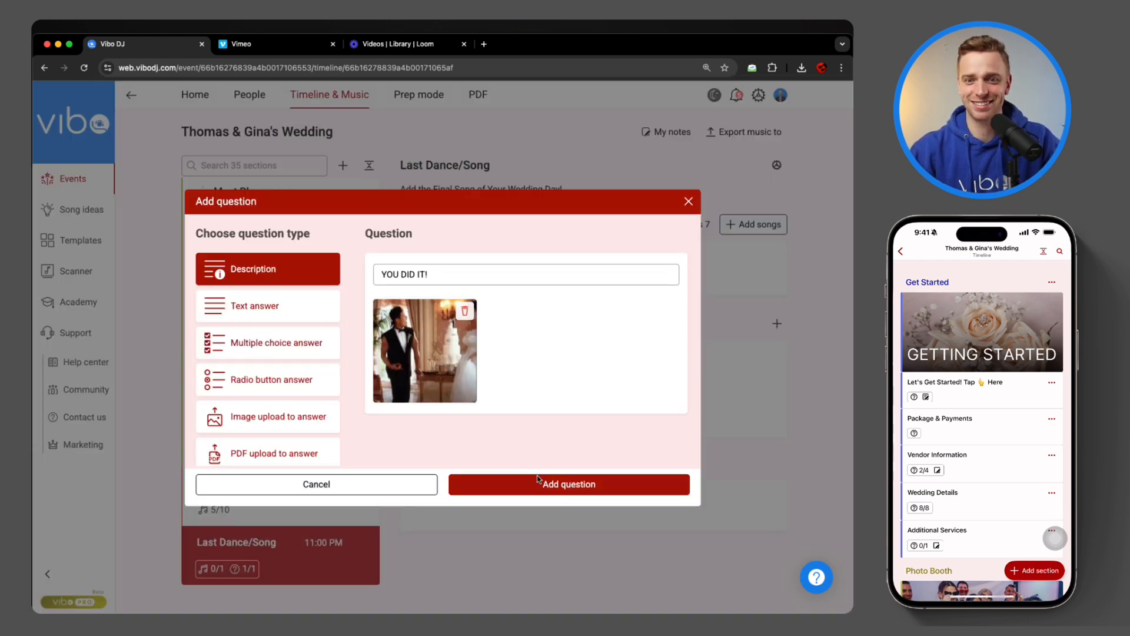
left_click(568, 484)
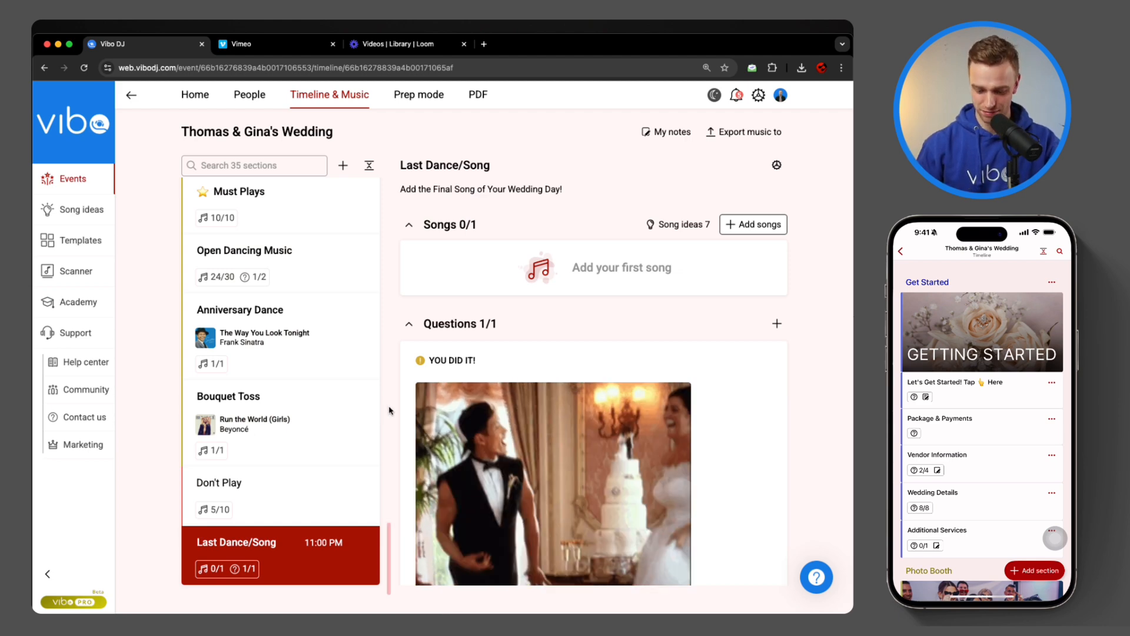
scroll("down", 3)
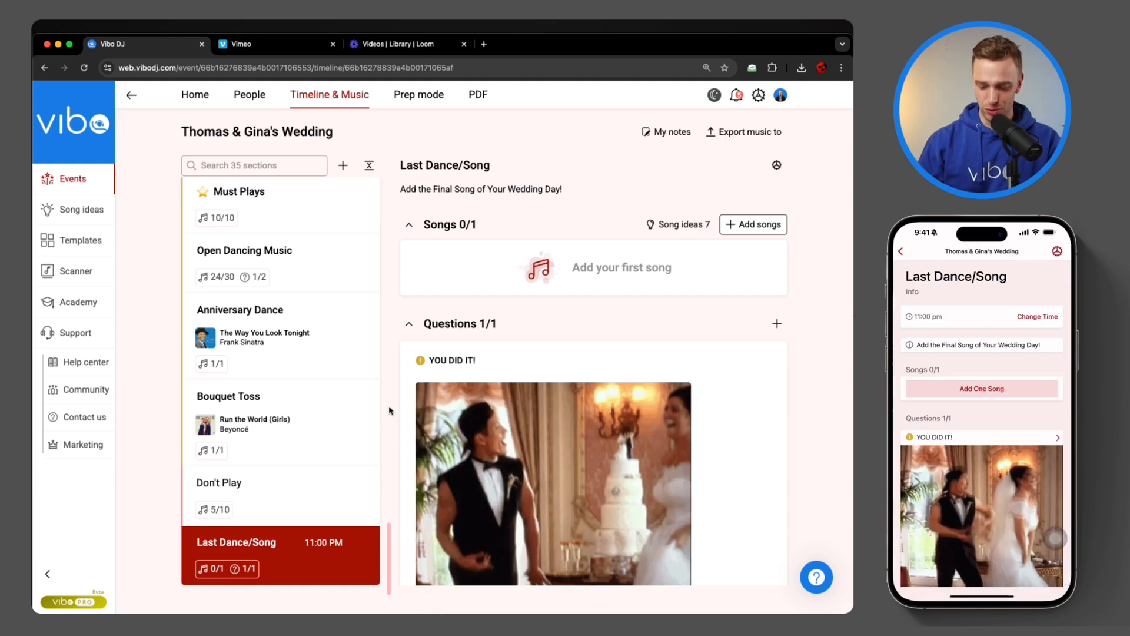
scroll("down", 3)
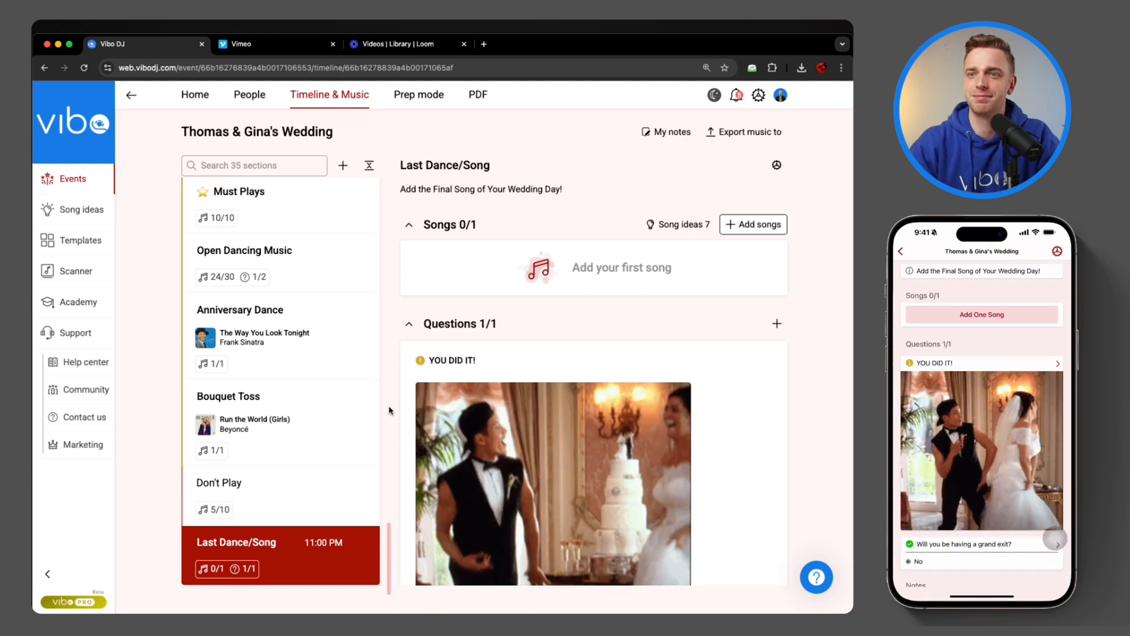